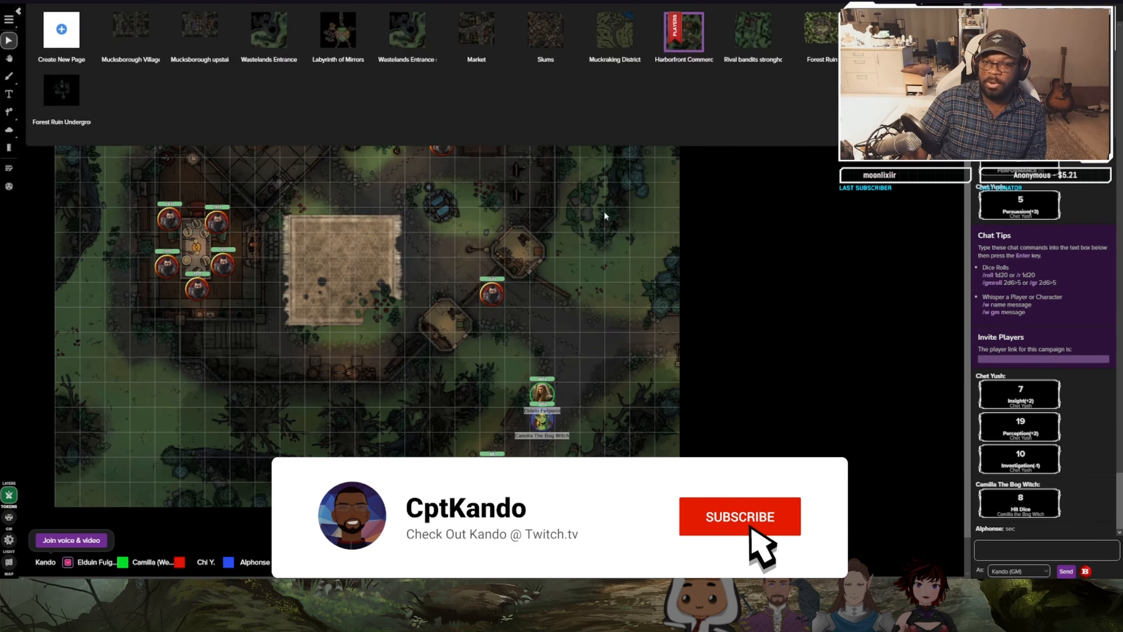
# Ping every player at the north-west spot of the swamp map.
pyautogui.click(740, 517)
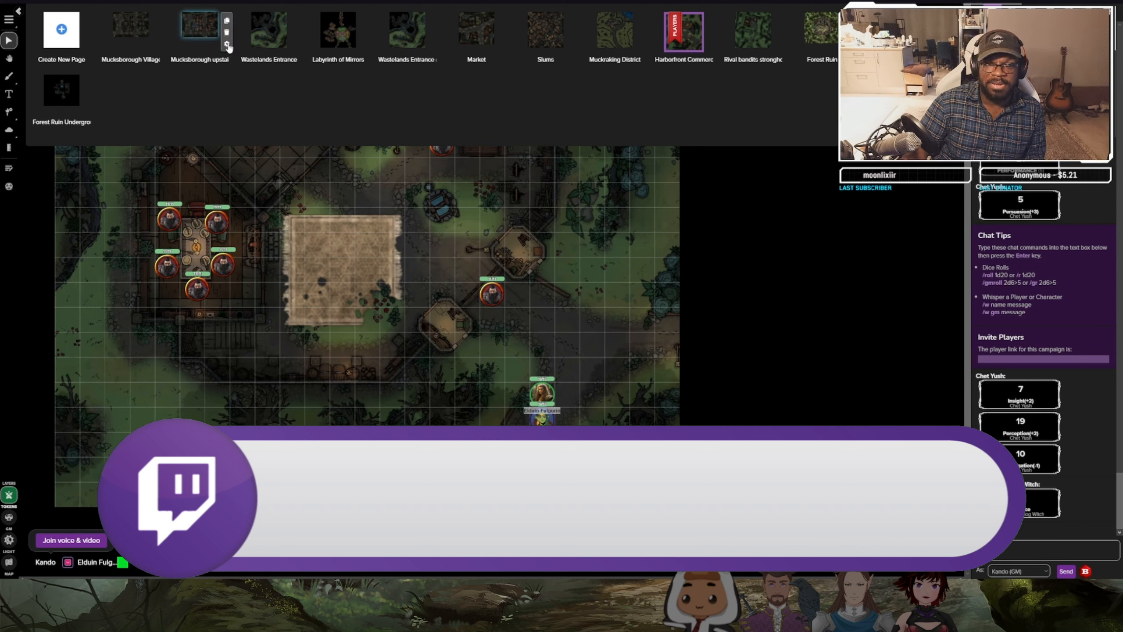
pyautogui.click(683, 30)
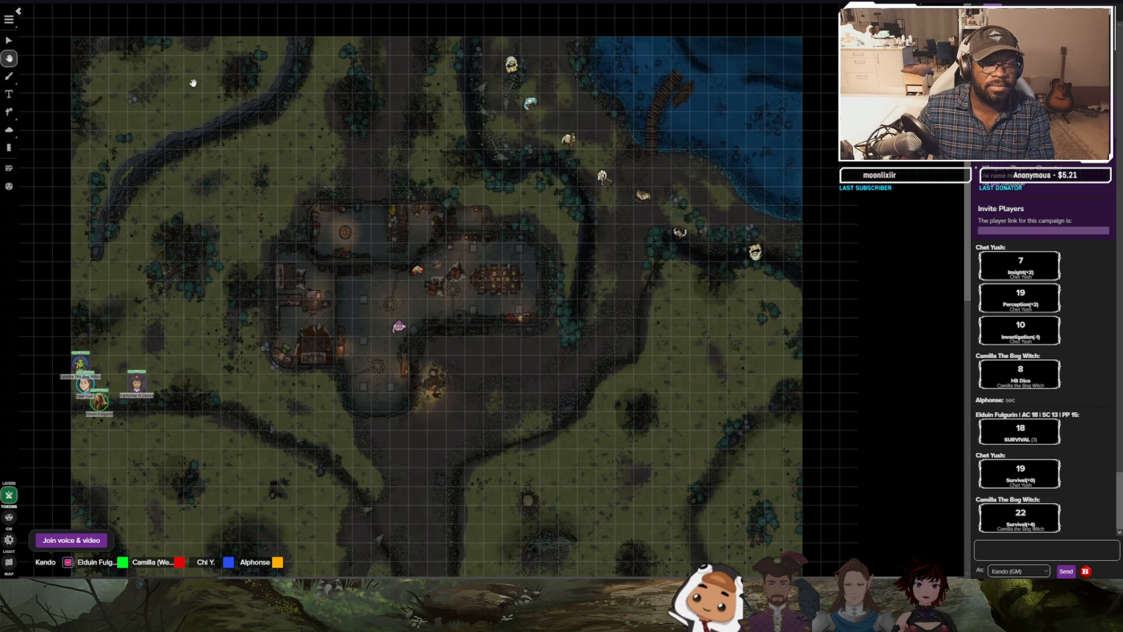
pyautogui.rightClick(192, 86)
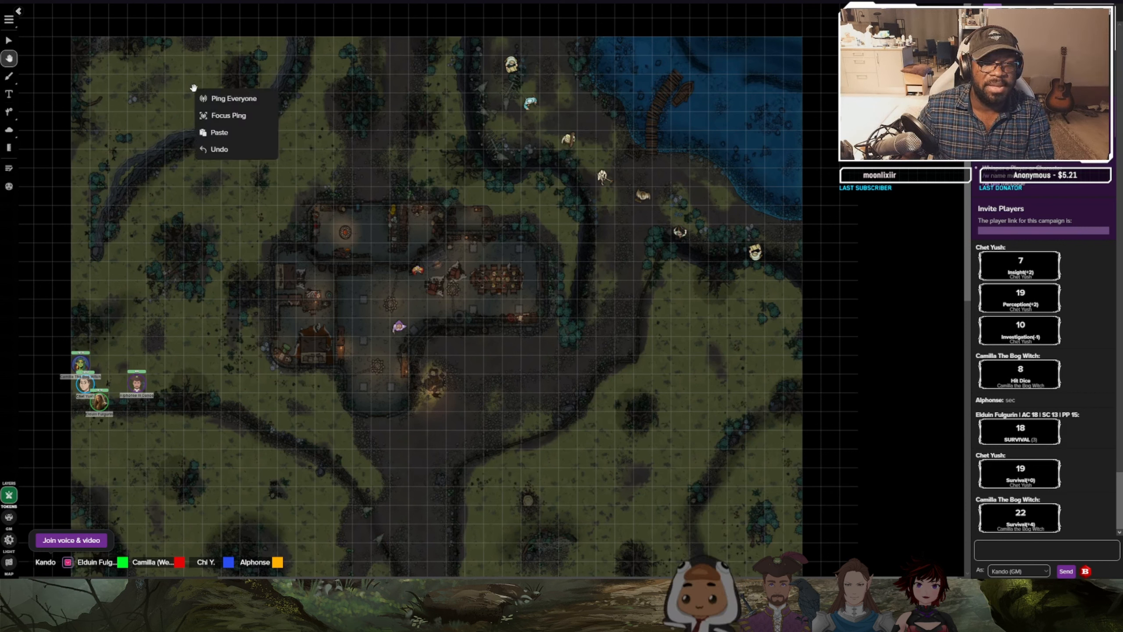
pyautogui.moveTo(236, 96)
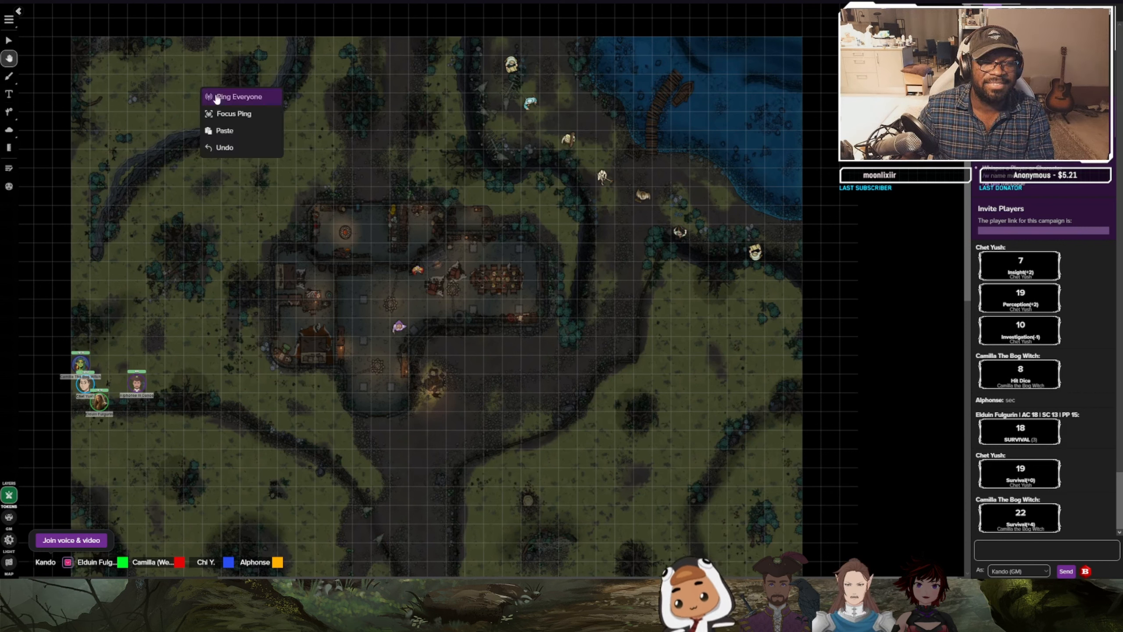
pyautogui.click(238, 96)
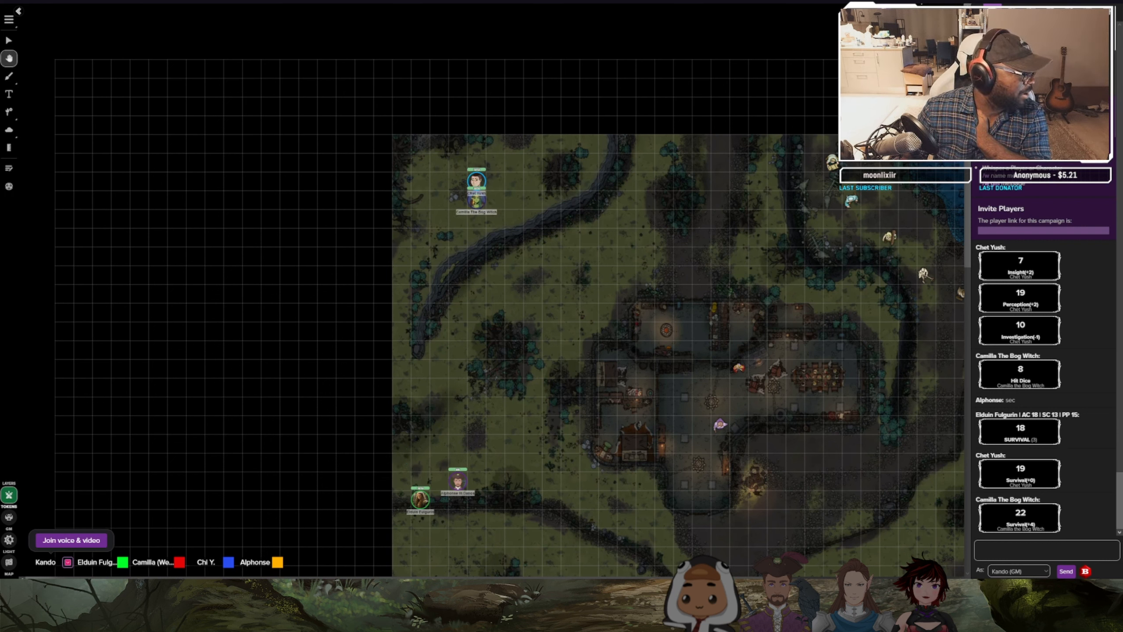
# Move a party token up to join the group near the northern stream.
pyautogui.moveTo(456, 480); pyautogui.dragTo(456, 236)
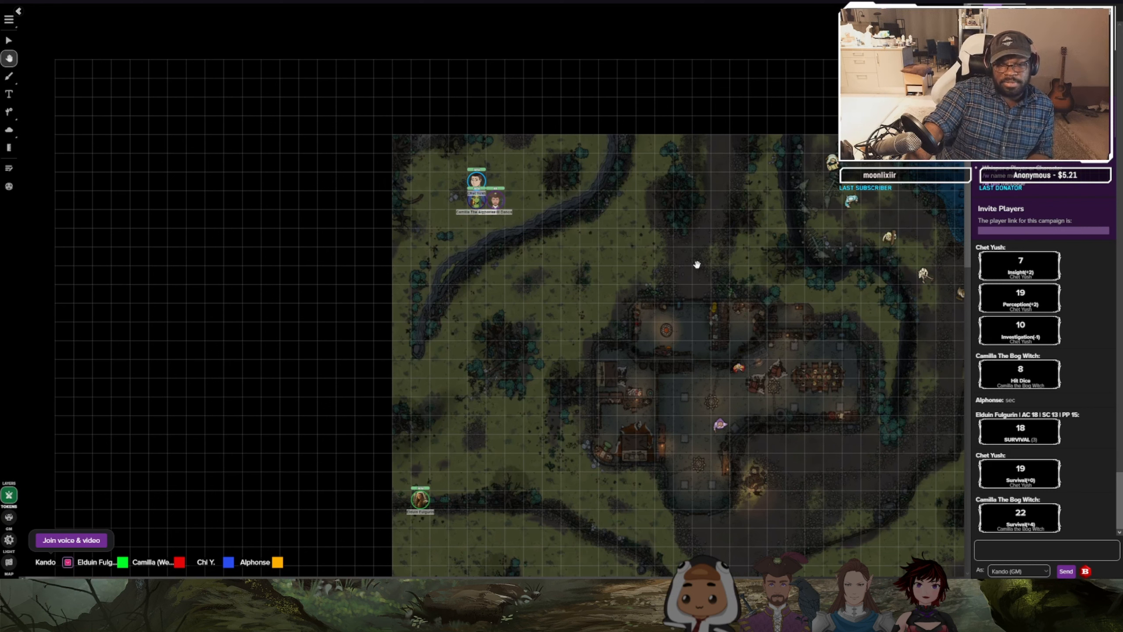
pyautogui.moveTo(586, 279)
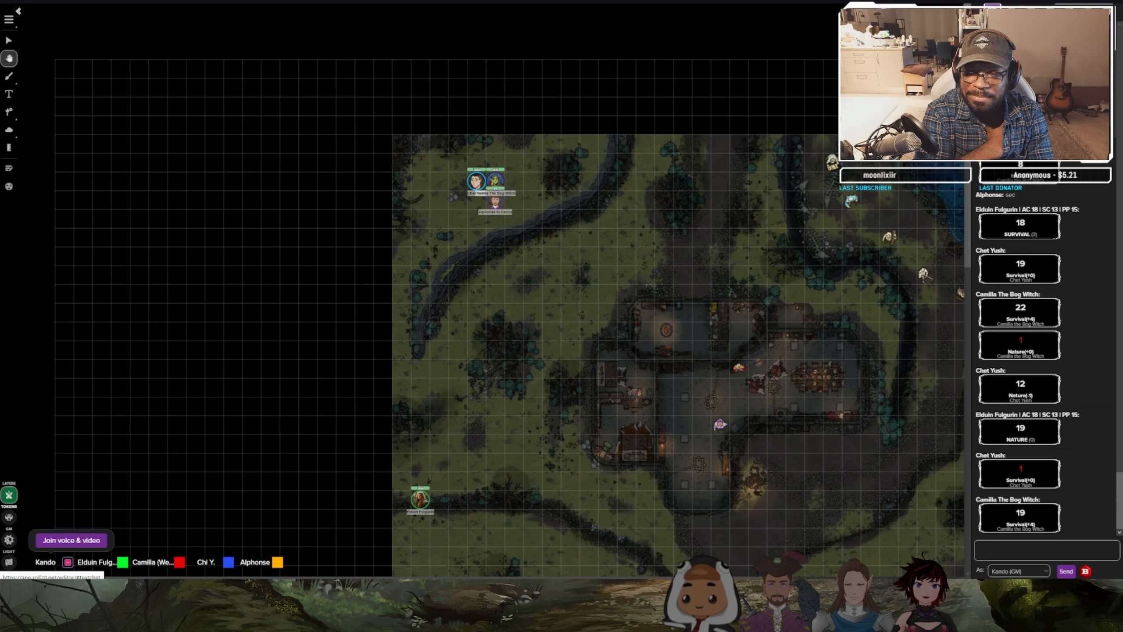
# Scroll the swamp map while gathering tokens along the top edge.
pyautogui.scroll(-3)
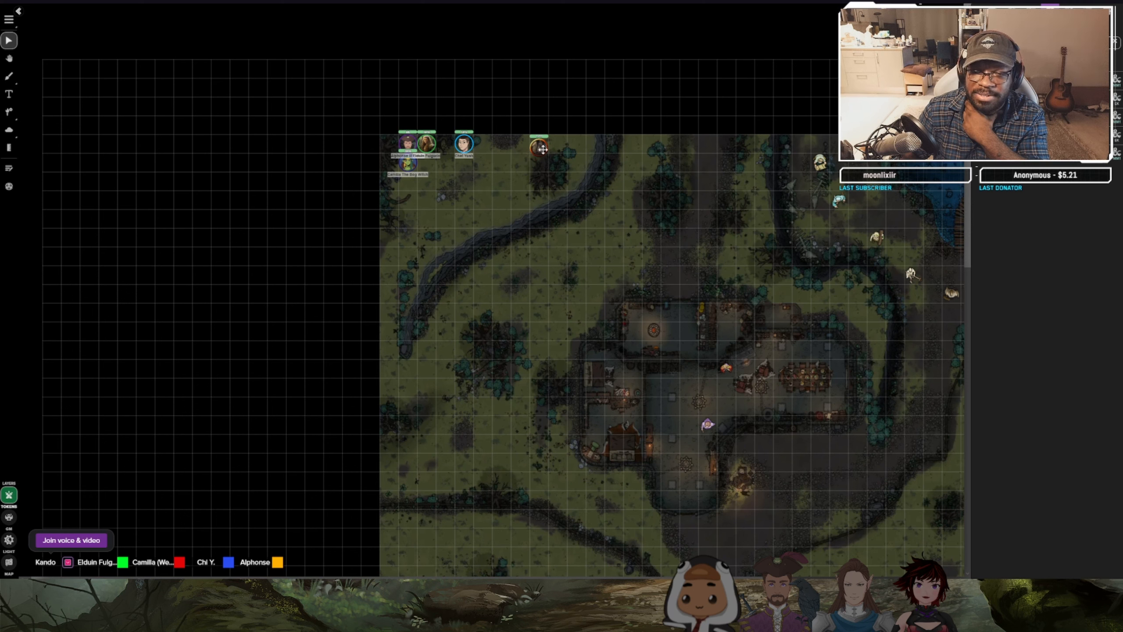
# Post Entangle with its DC 12 Strength save and Survival and Dexterity rolls to chat.
pyautogui.click(539, 147)
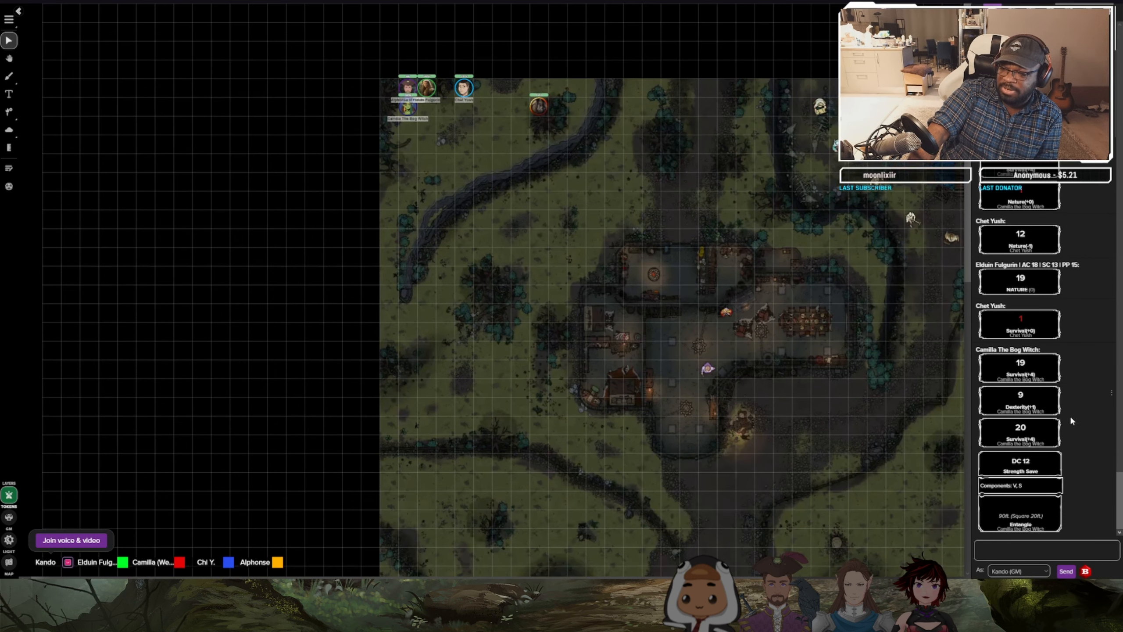
pyautogui.moveTo(525, 96)
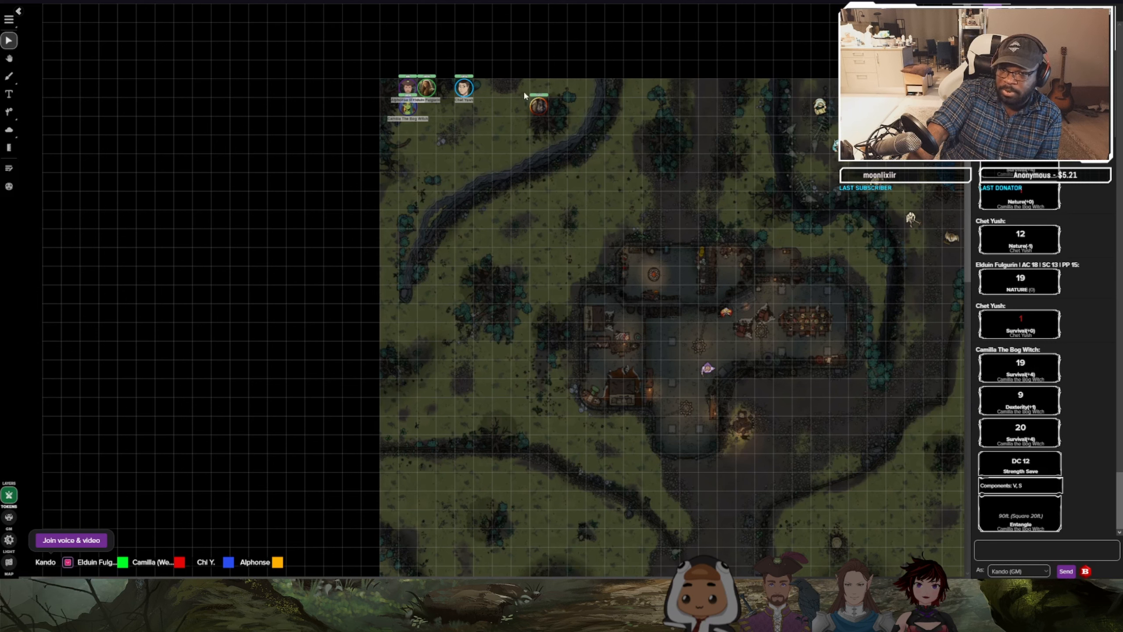
# Add the Boar to the turn order at 18.11 and work its character sheet.
pyautogui.click(539, 106)
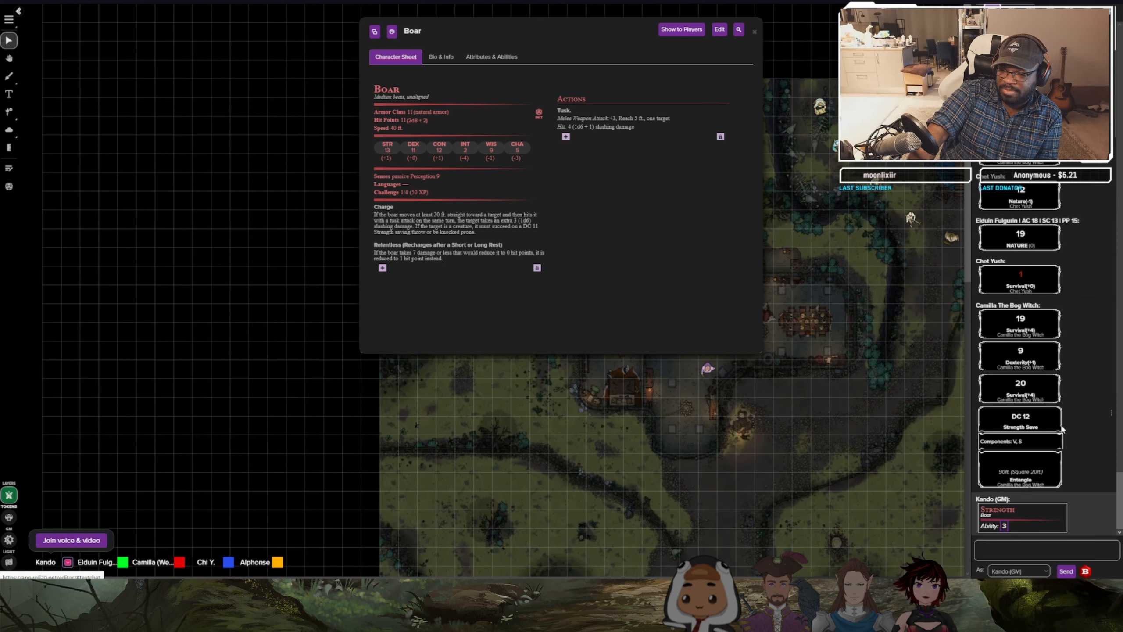
pyautogui.click(754, 29)
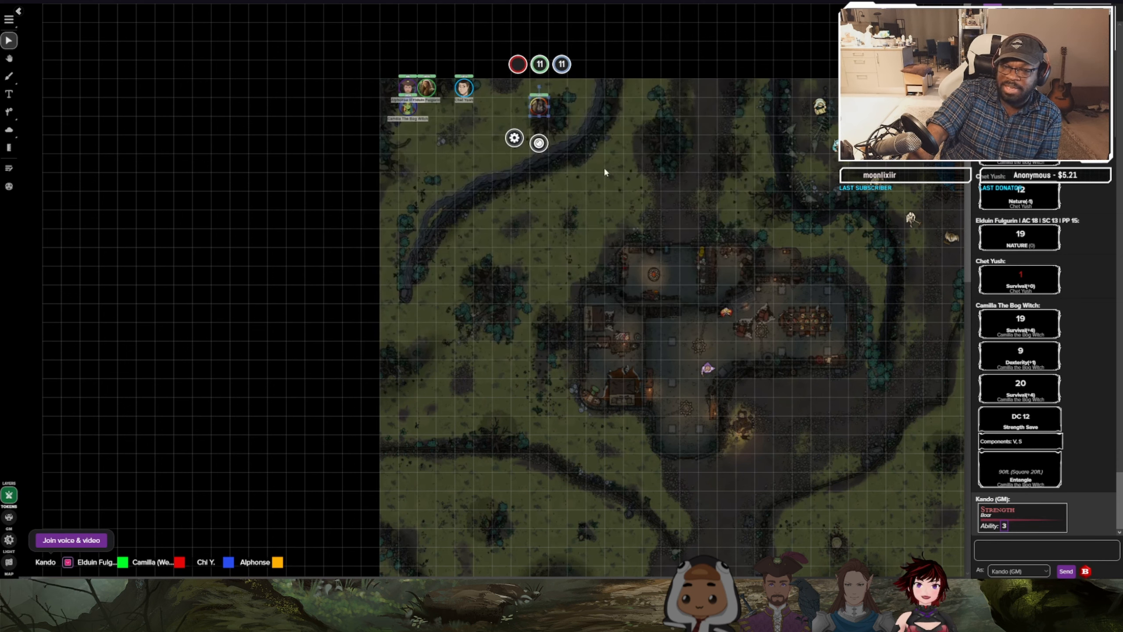
pyautogui.moveTo(660, 168)
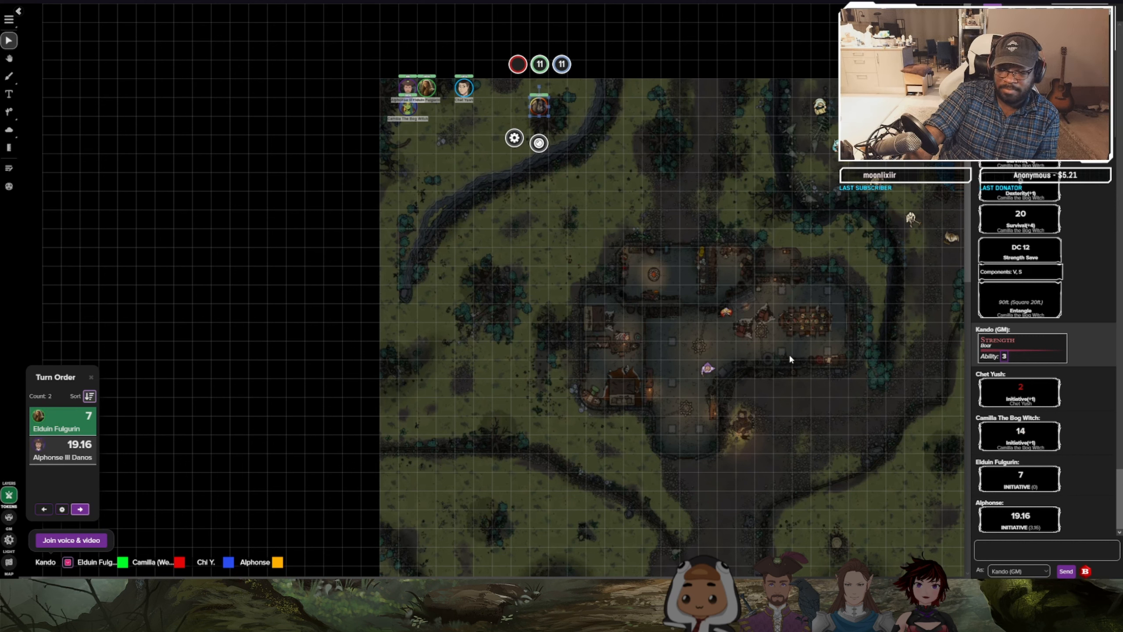
pyautogui.moveTo(814, 318)
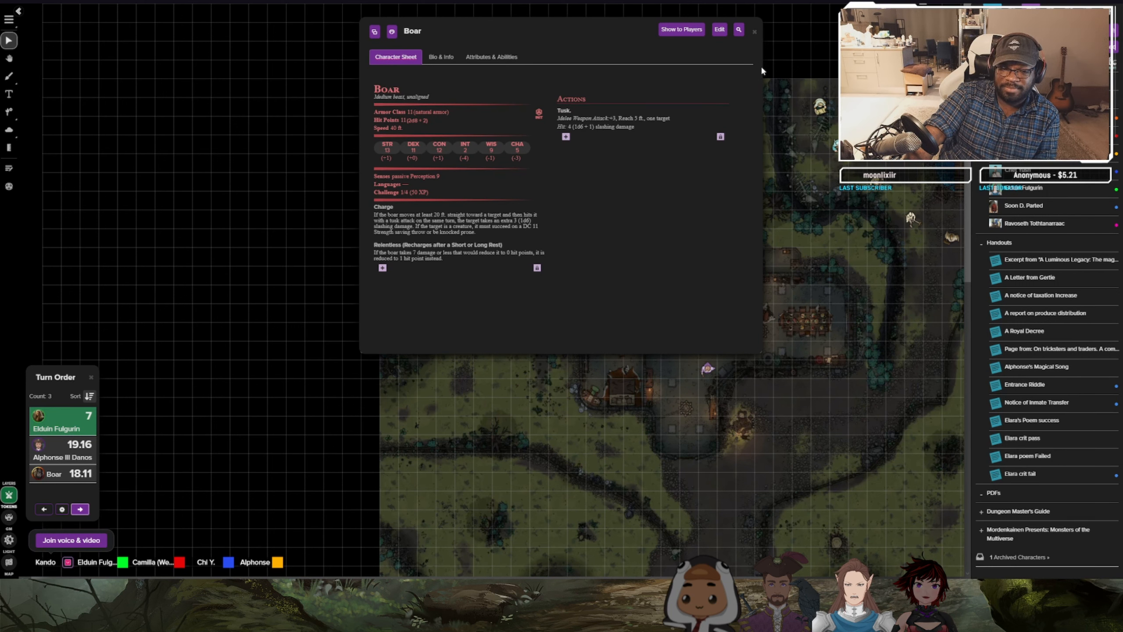
# Close the Boar sheet and reorder turns so Alphonse leads, Boar second, Elduin last.
pyautogui.click(754, 30)
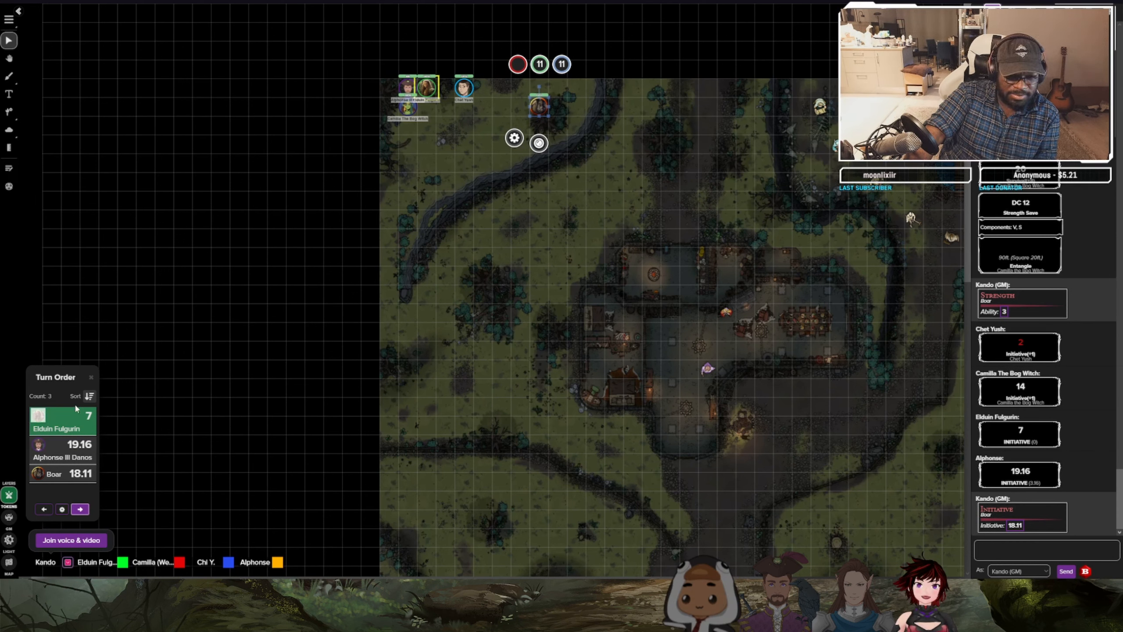
pyautogui.click(61, 509)
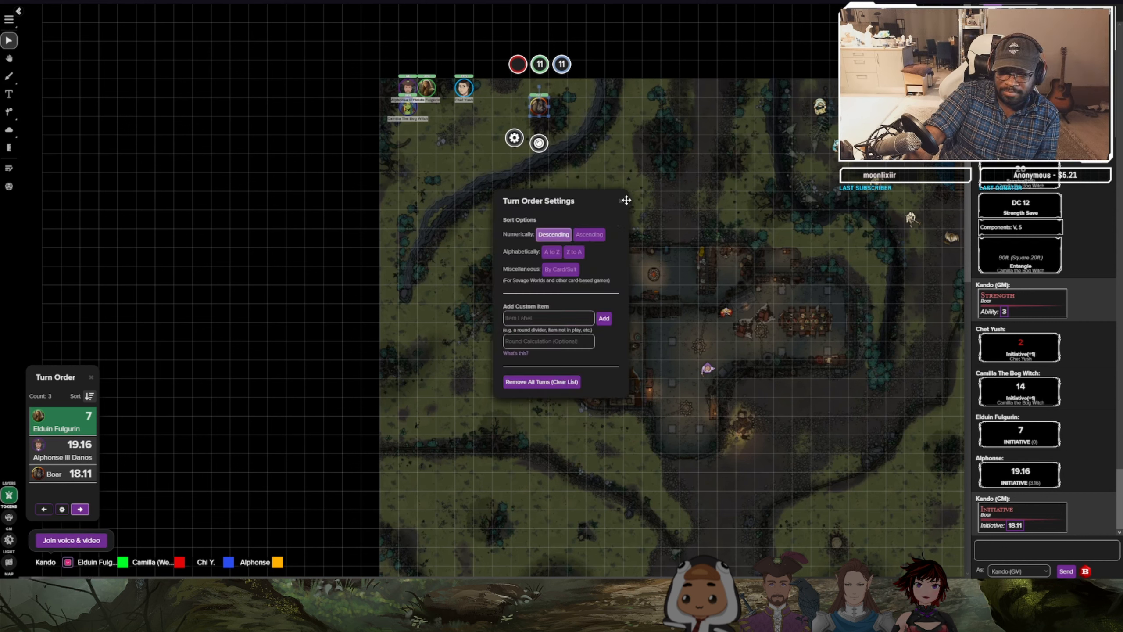
pyautogui.click(626, 201)
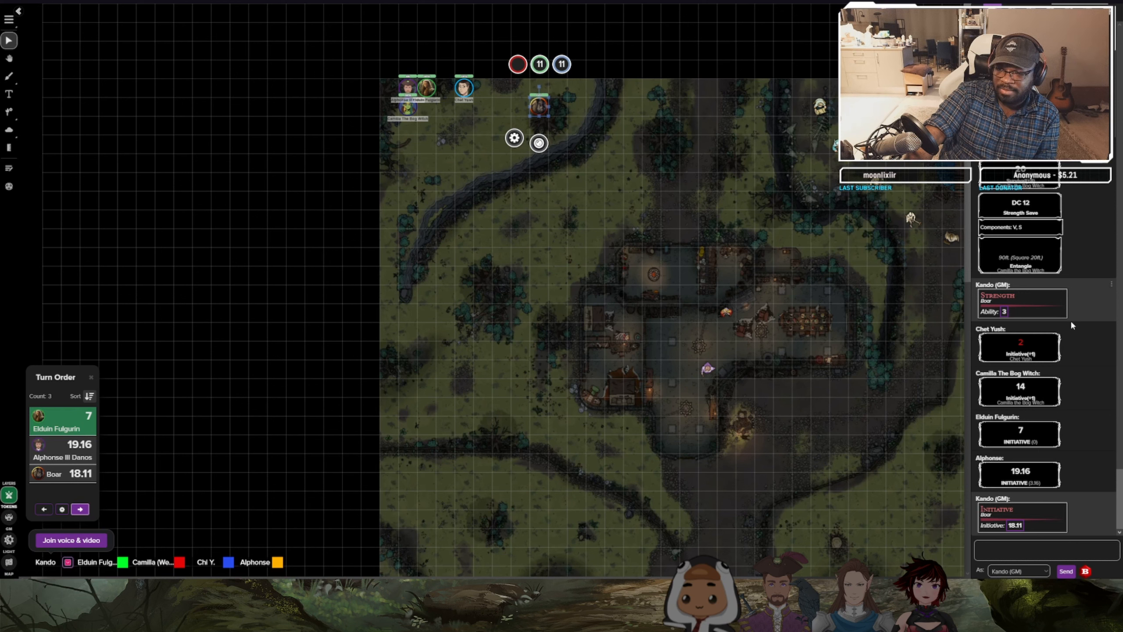
pyautogui.click(529, 97)
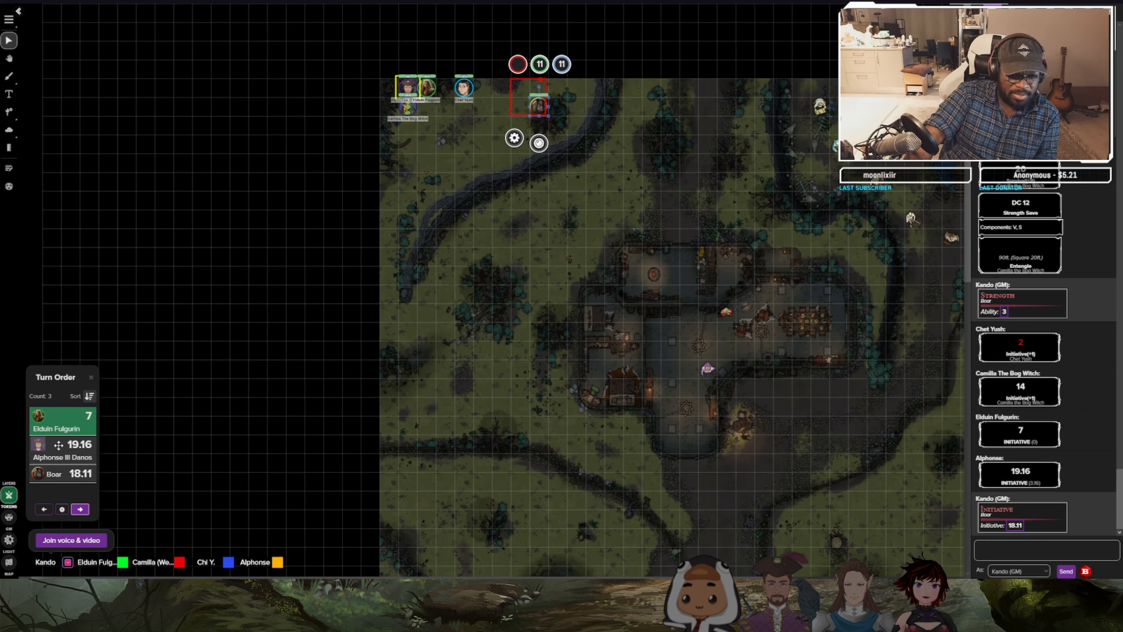
pyautogui.click(88, 396)
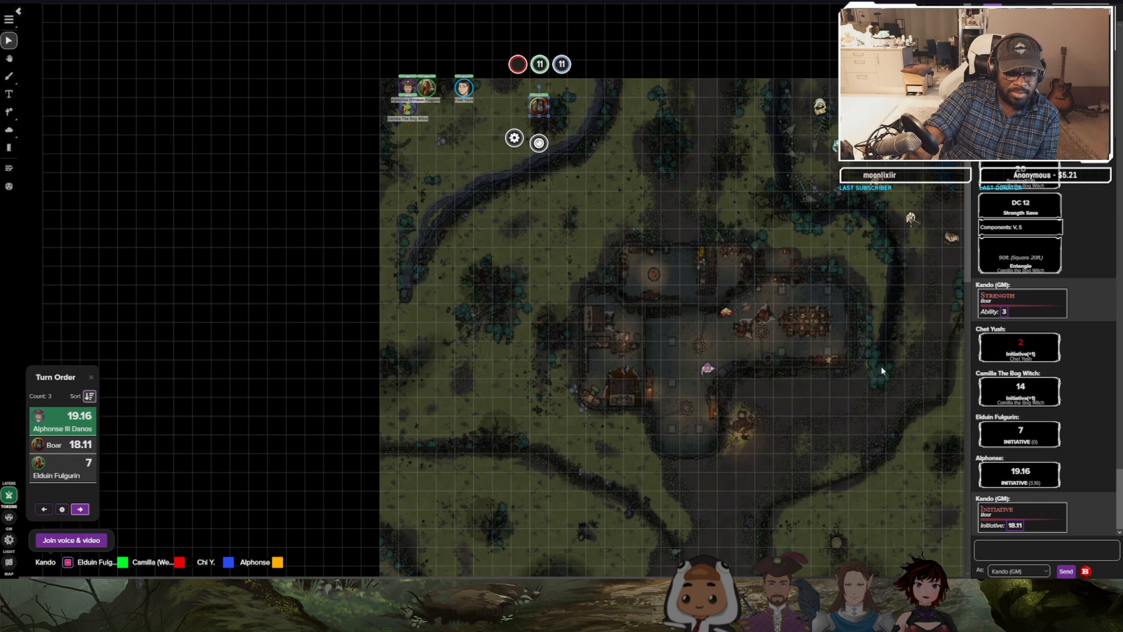
pyautogui.moveTo(814, 373)
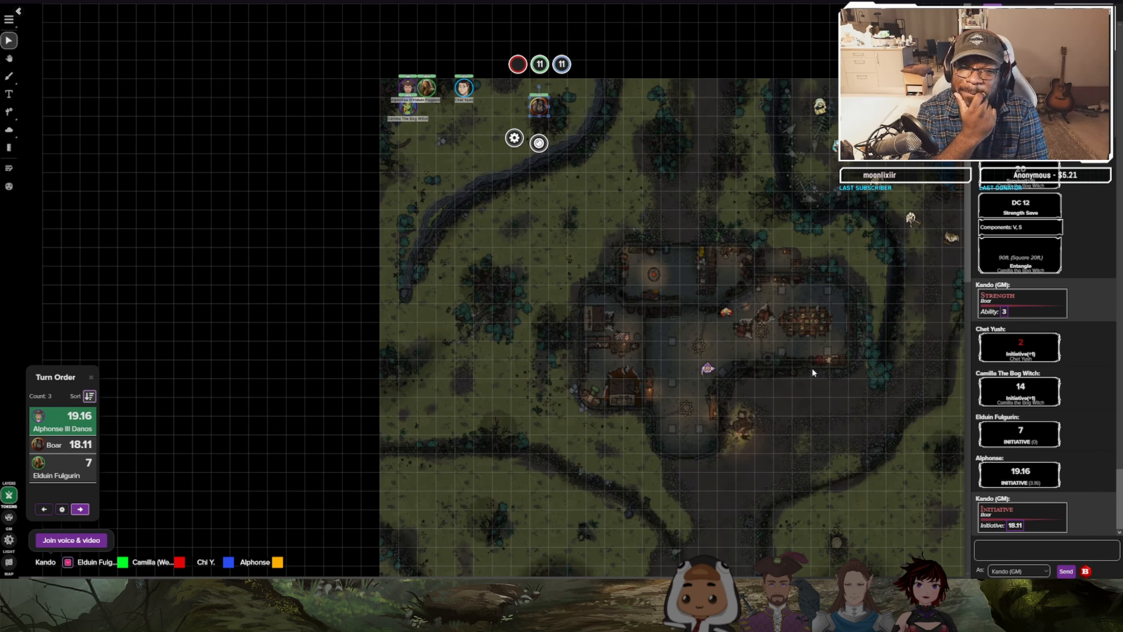
# Bring up the Boar's reference entry with its table of contents and traits.
pyautogui.click(539, 106)
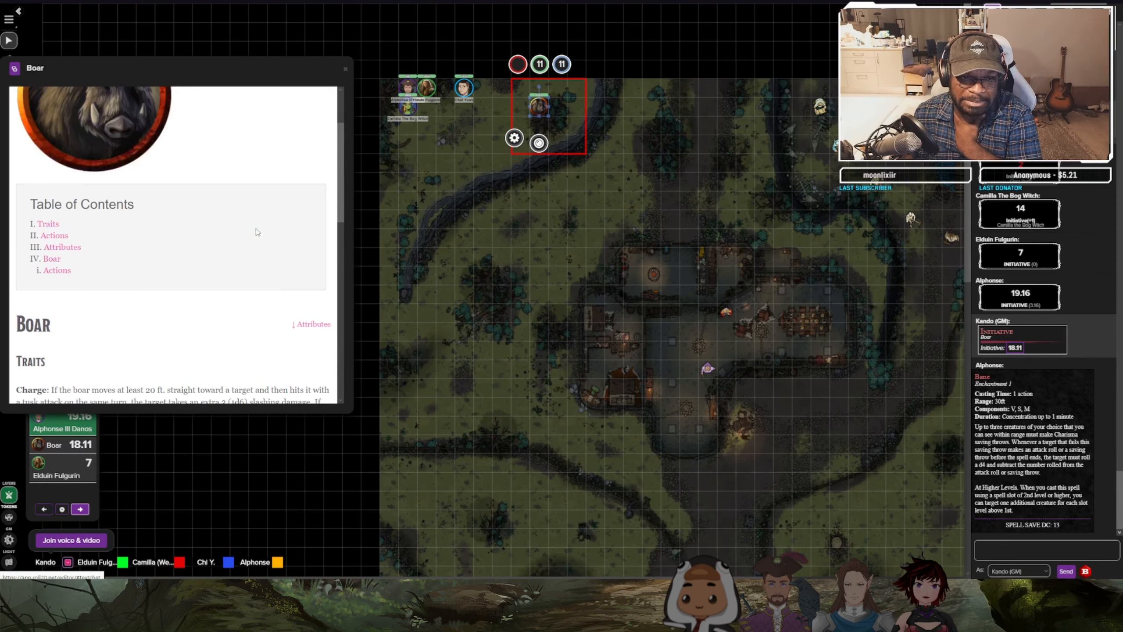
# Reopen the Boar's character sheet and roll its Strength, getting 11.
pyautogui.scroll(-3)
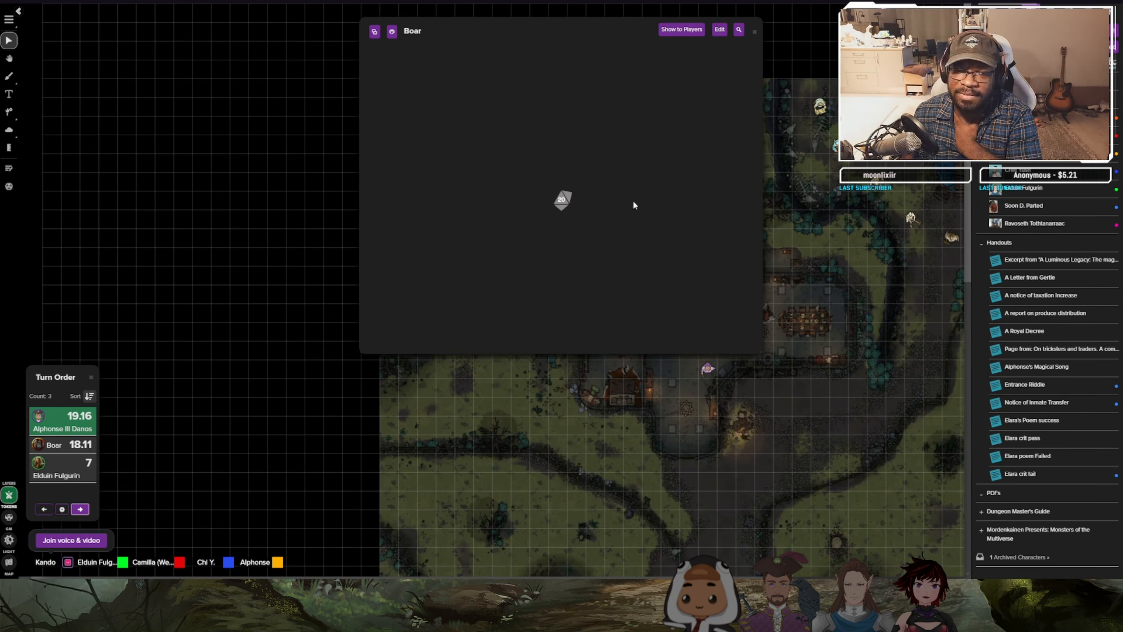
pyautogui.click(395, 56)
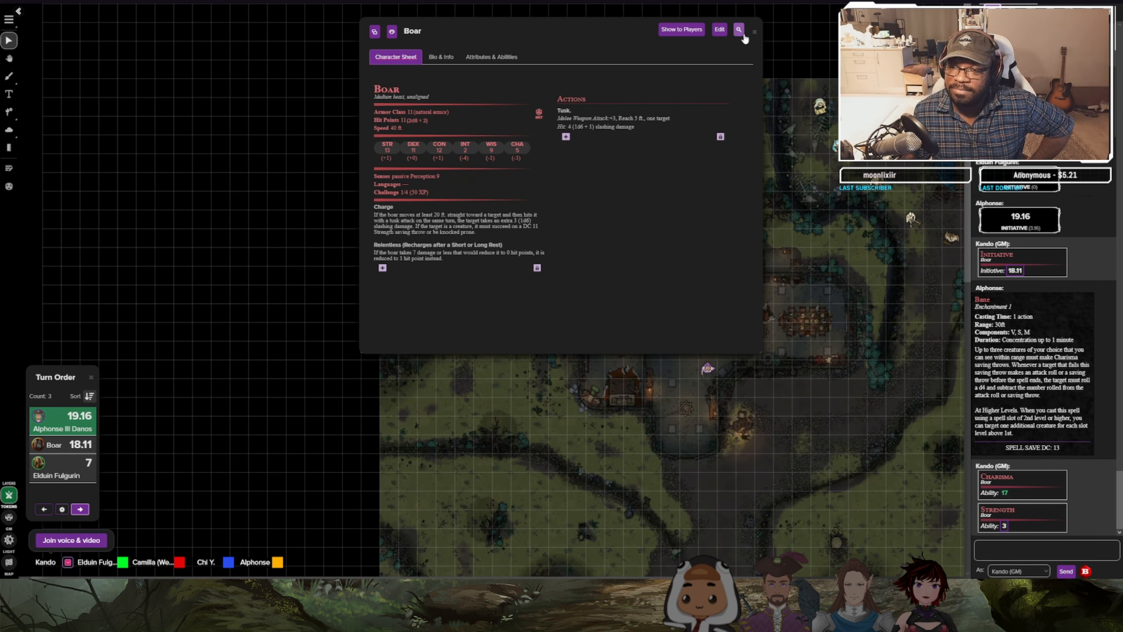
pyautogui.click(754, 31)
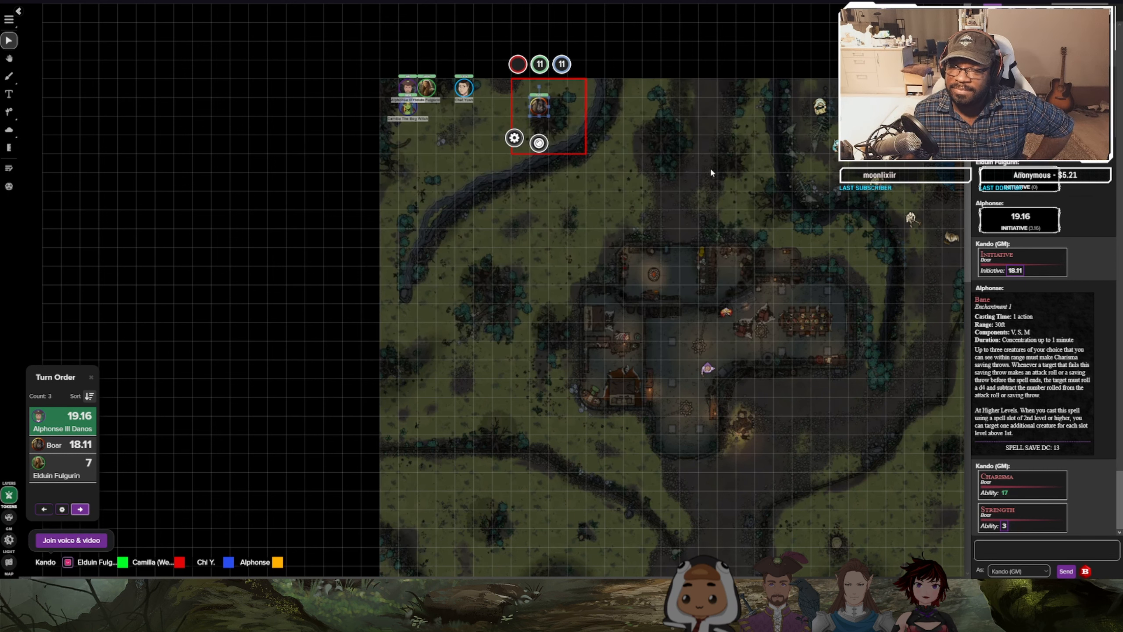
pyautogui.scroll(-3)
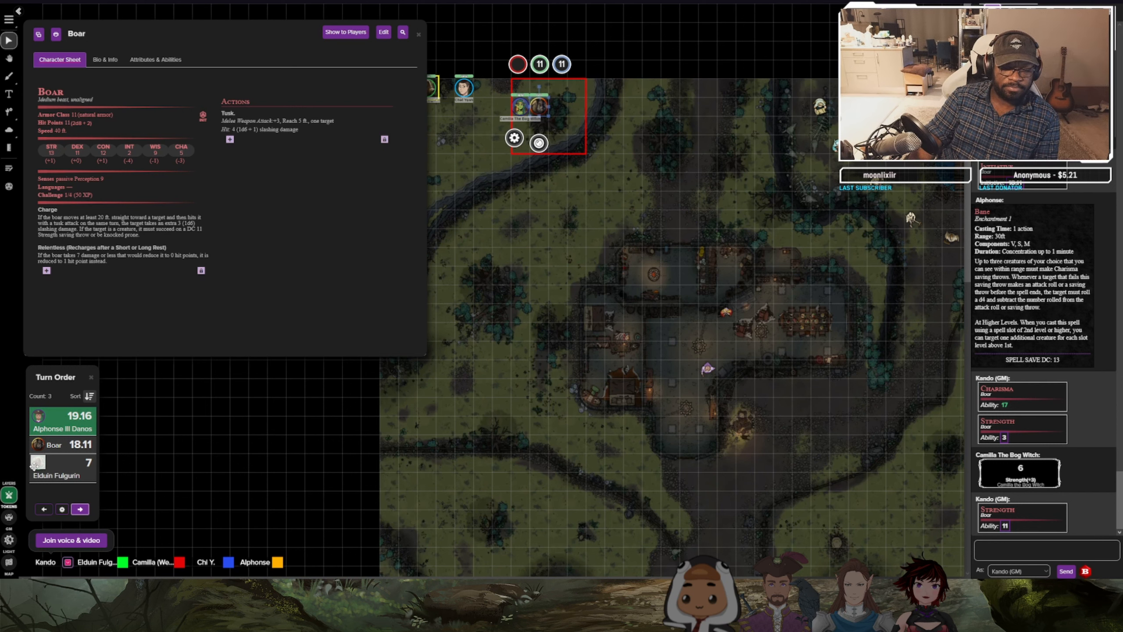
# Close the Boar sheet and advance the turn order twice to Elduin Fulgurin.
pyautogui.click(418, 33)
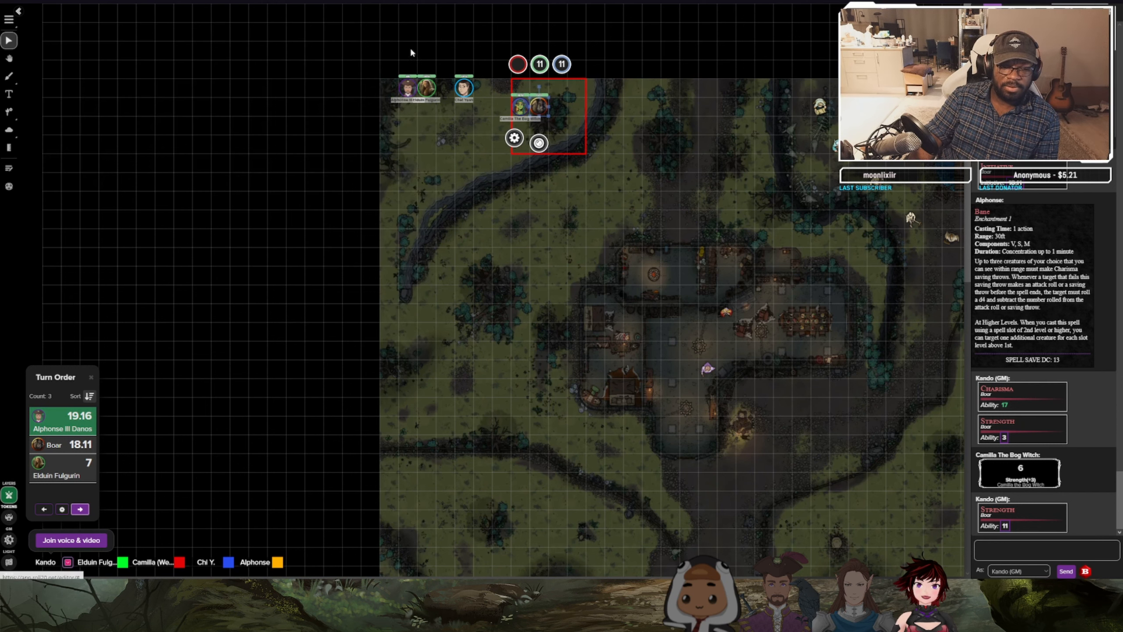
pyautogui.click(80, 509)
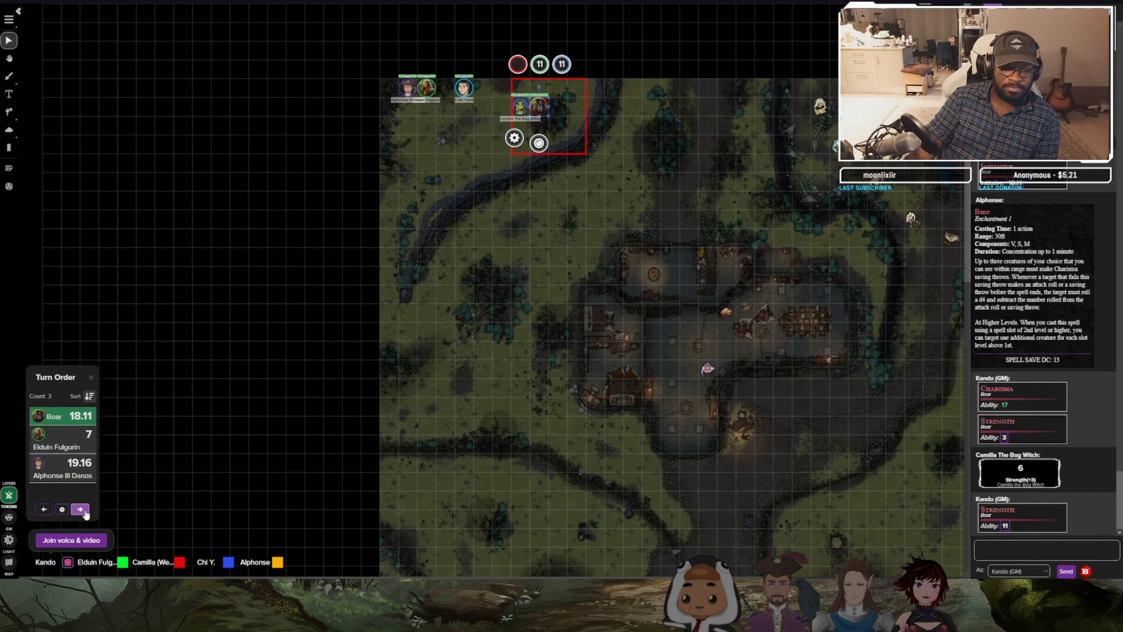
pyautogui.click(80, 509)
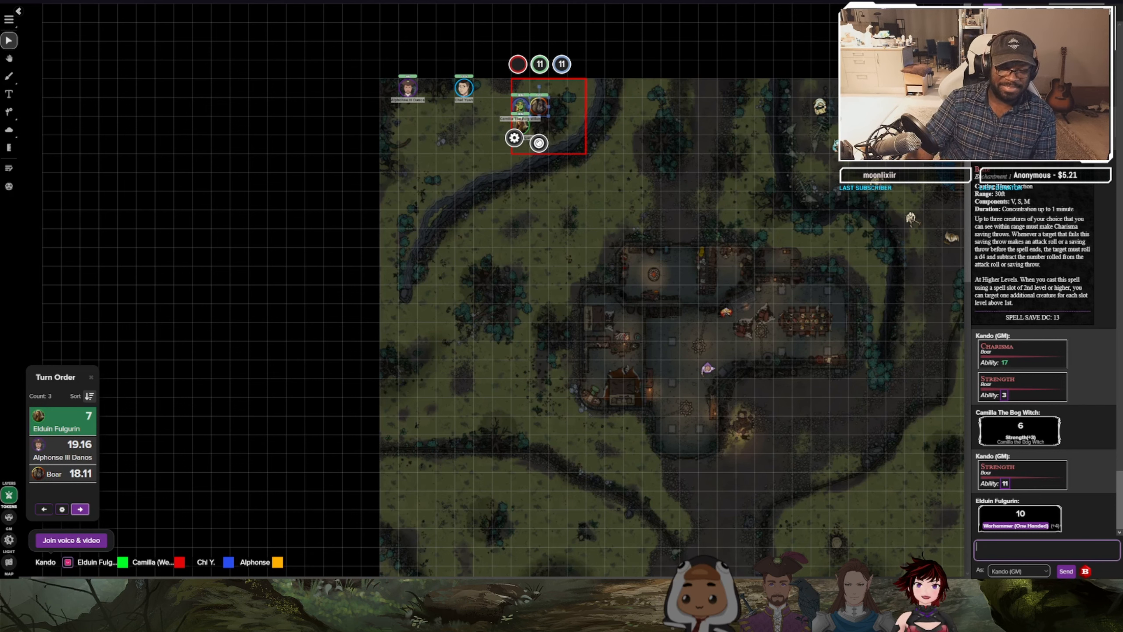
pyautogui.moveTo(155, 507)
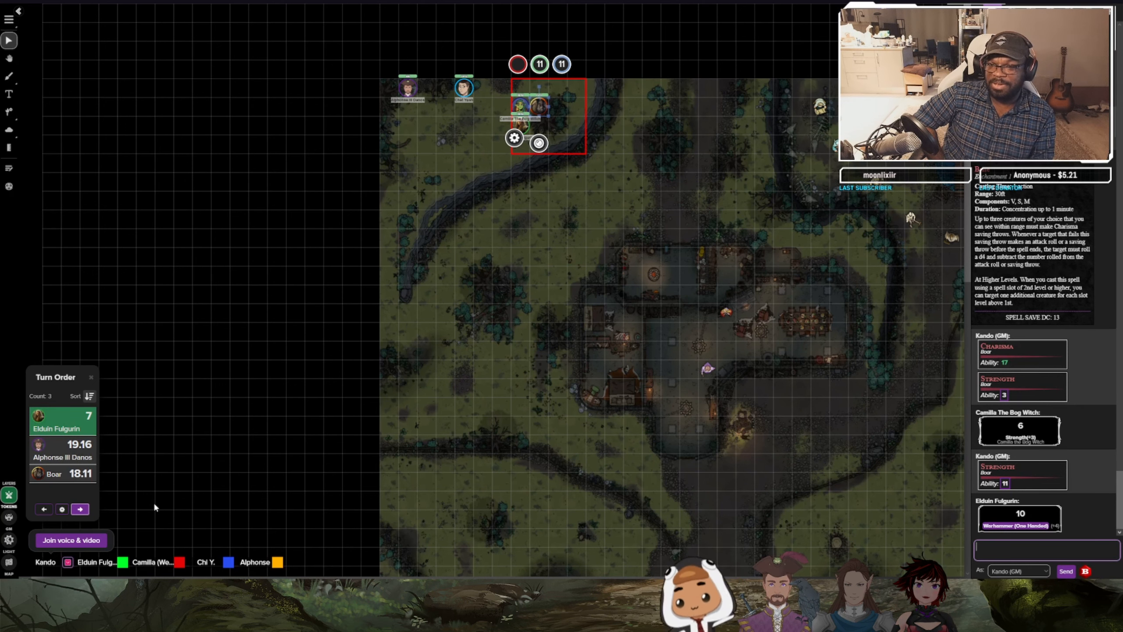
pyautogui.moveTo(352, 466)
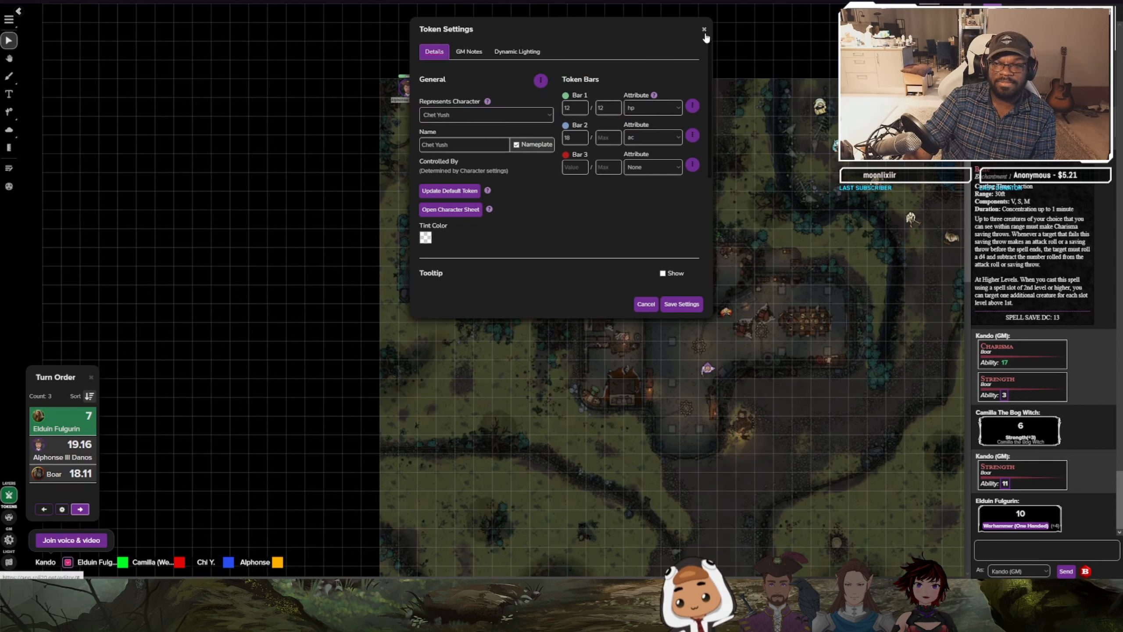
# Close Chet Yush's token settings before reopening the Boar's sheet.
pyautogui.click(704, 30)
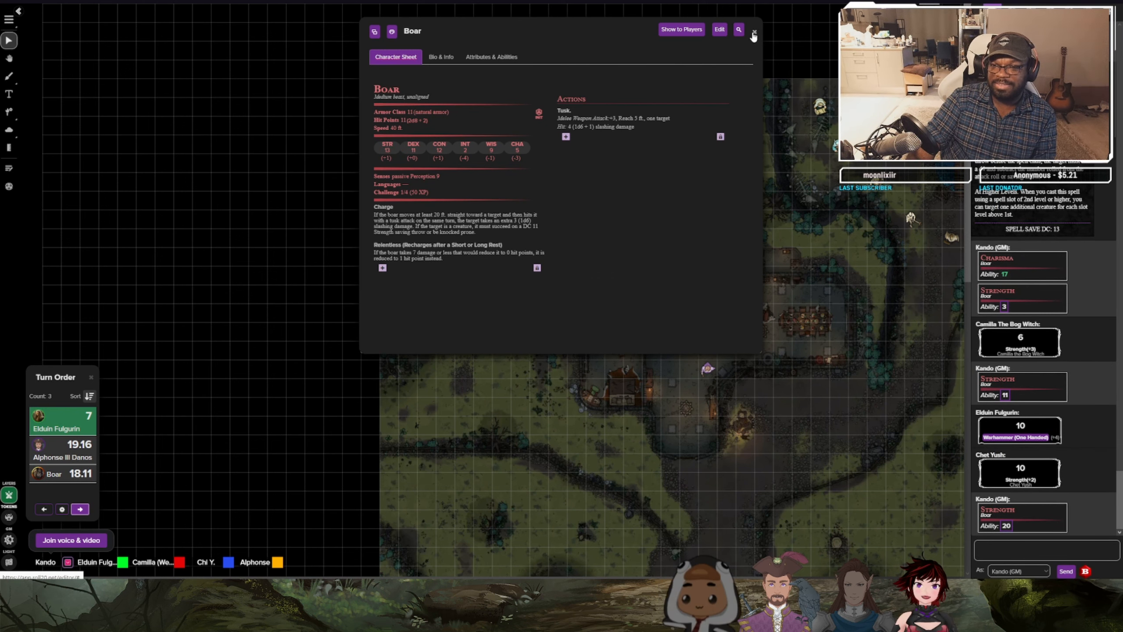
# Close the Boar's character sheet and pass the turn to Alphonse III Danos.
pyautogui.click(753, 31)
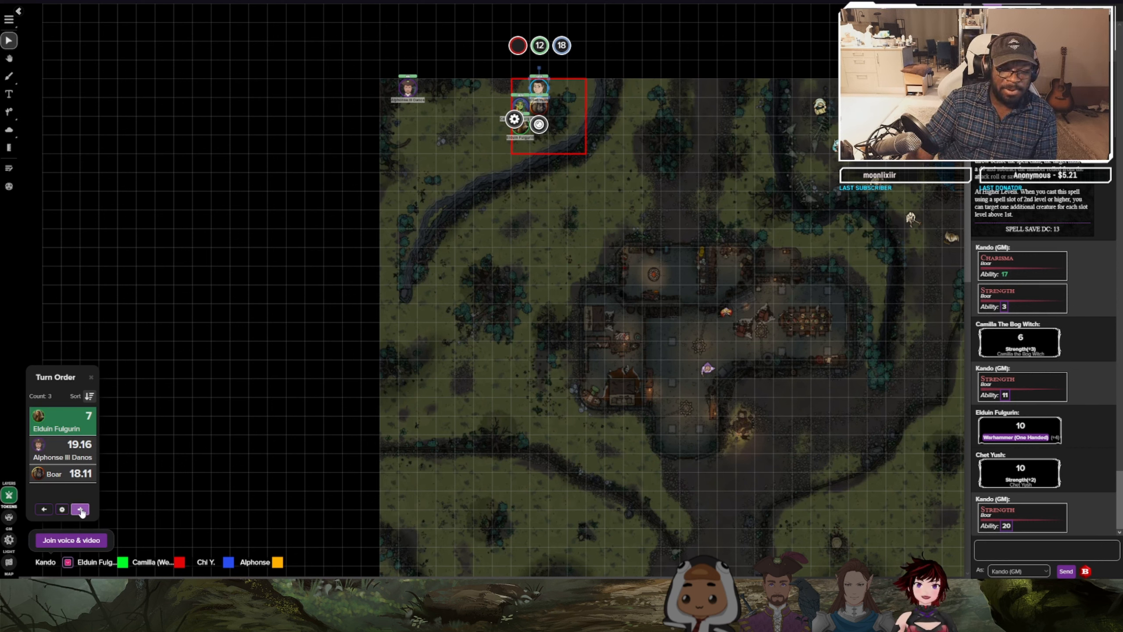
pyautogui.click(80, 509)
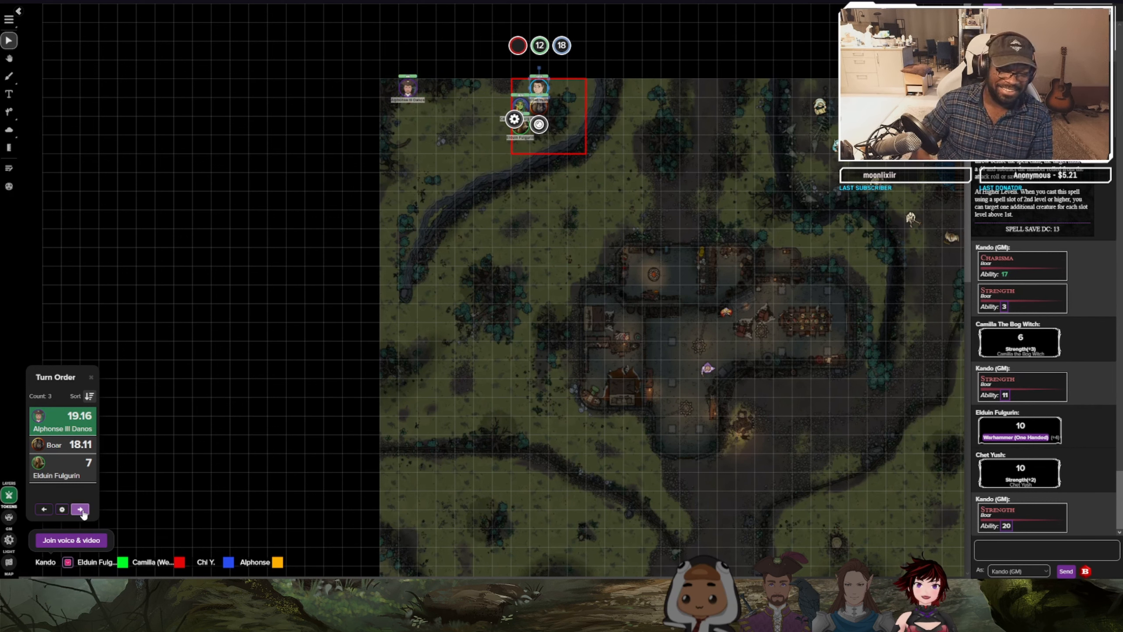
pyautogui.click(80, 509)
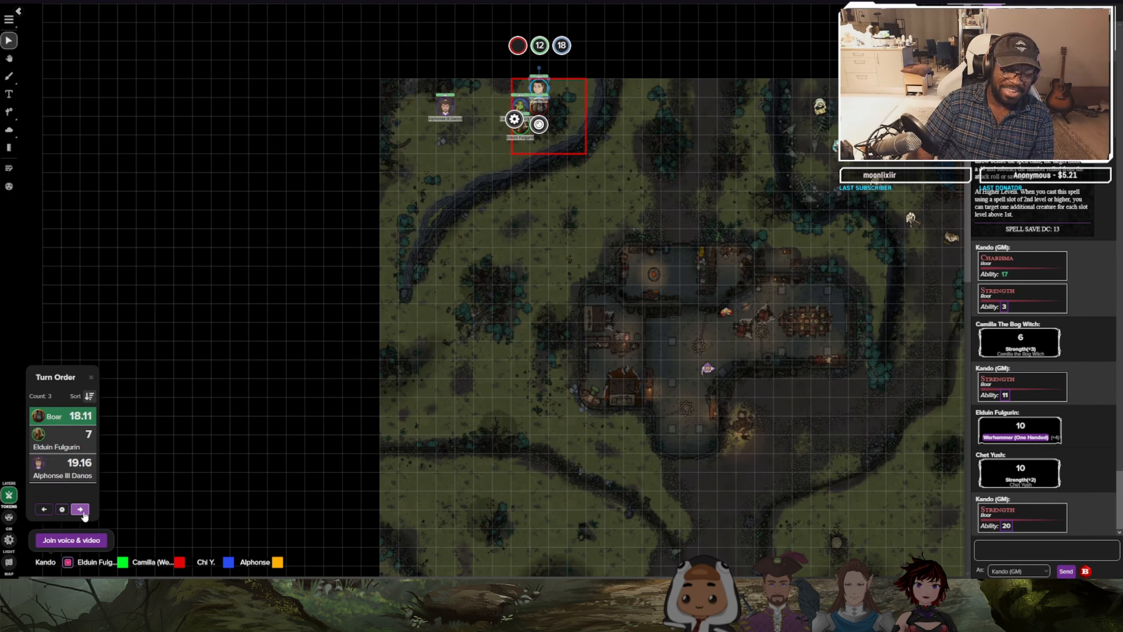
pyautogui.click(80, 509)
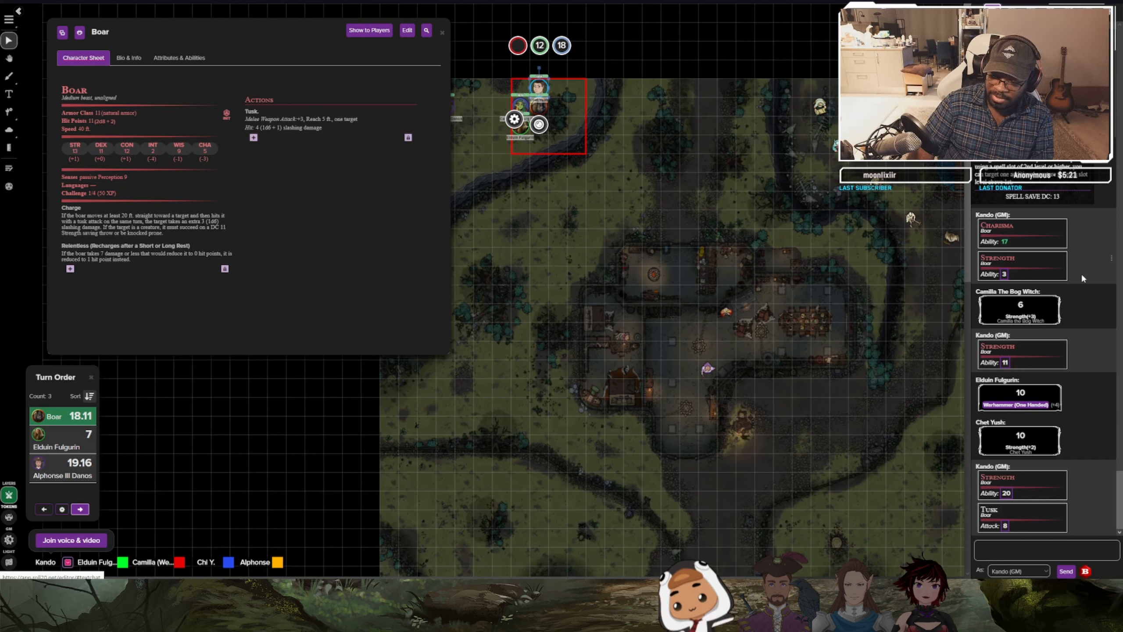
pyautogui.click(1020, 435)
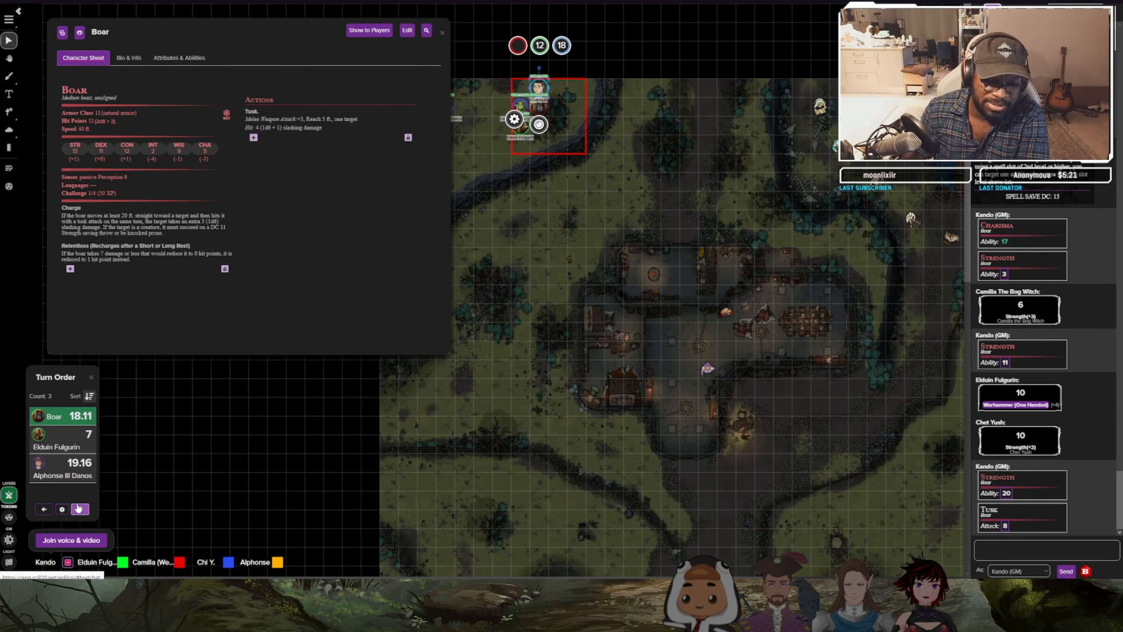
# Advance the turn to Elduin Fulgurin and bring up the Turn Order settings.
pyautogui.click(80, 509)
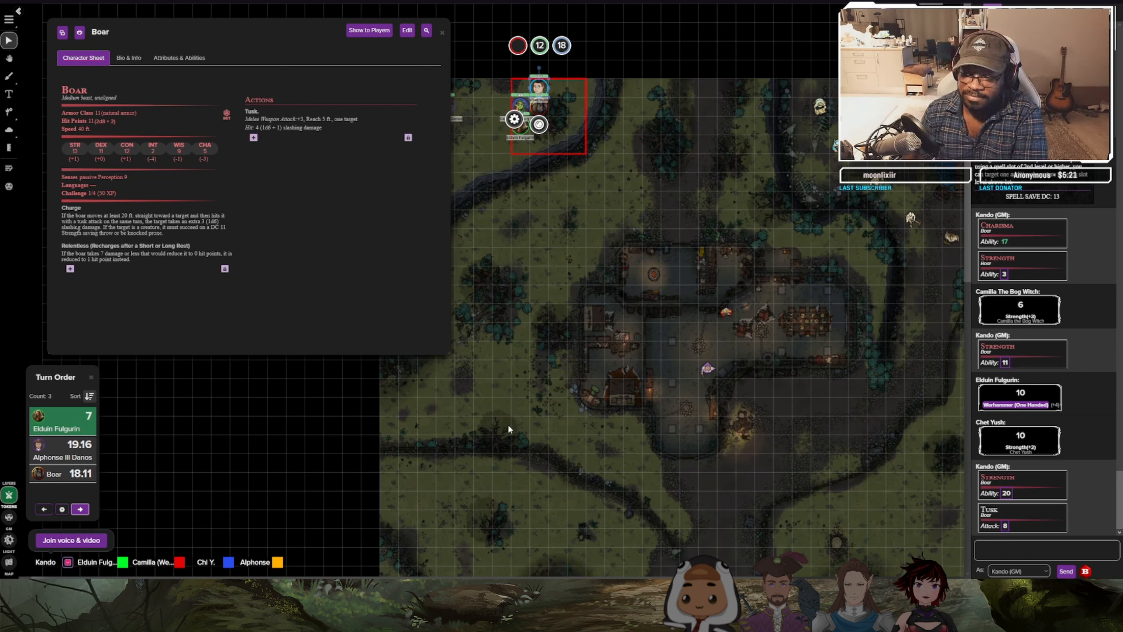
pyautogui.moveTo(618, 405)
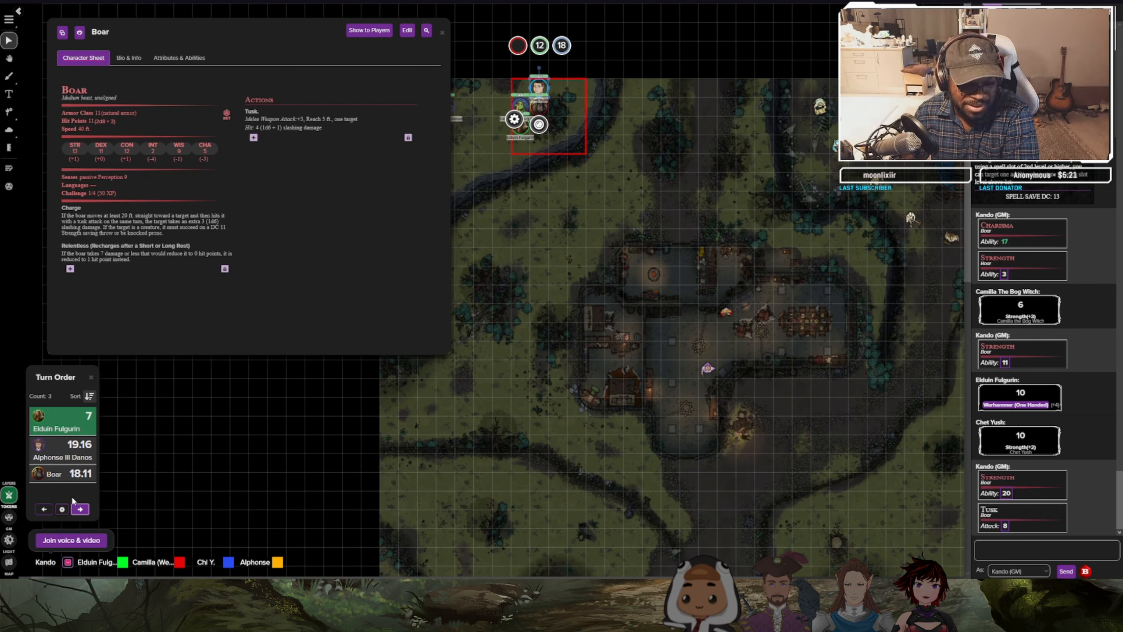
pyautogui.moveTo(127, 442)
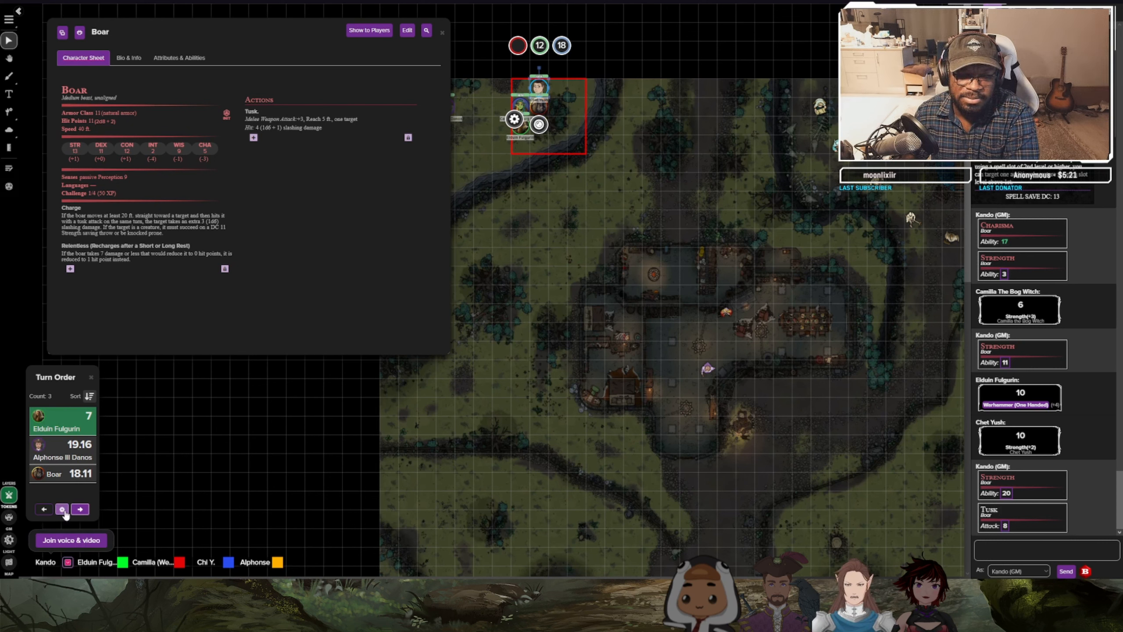
pyautogui.click(62, 509)
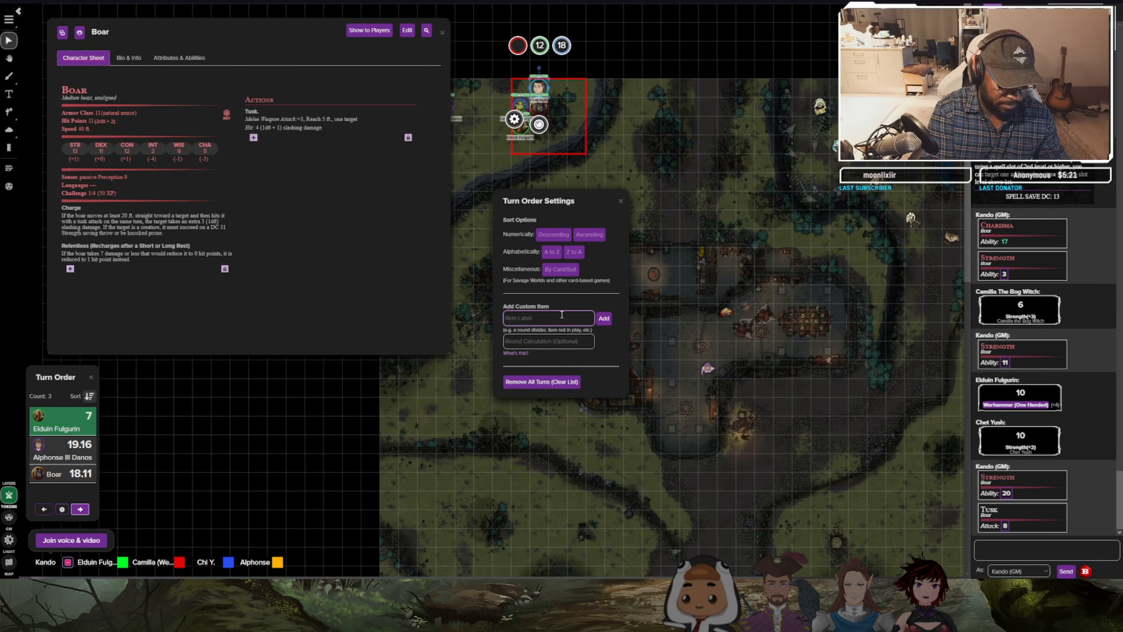
# Add Camilla as a custom turn-order entry at initiative 14 and close the settings.
pyautogui.write('Camilla')
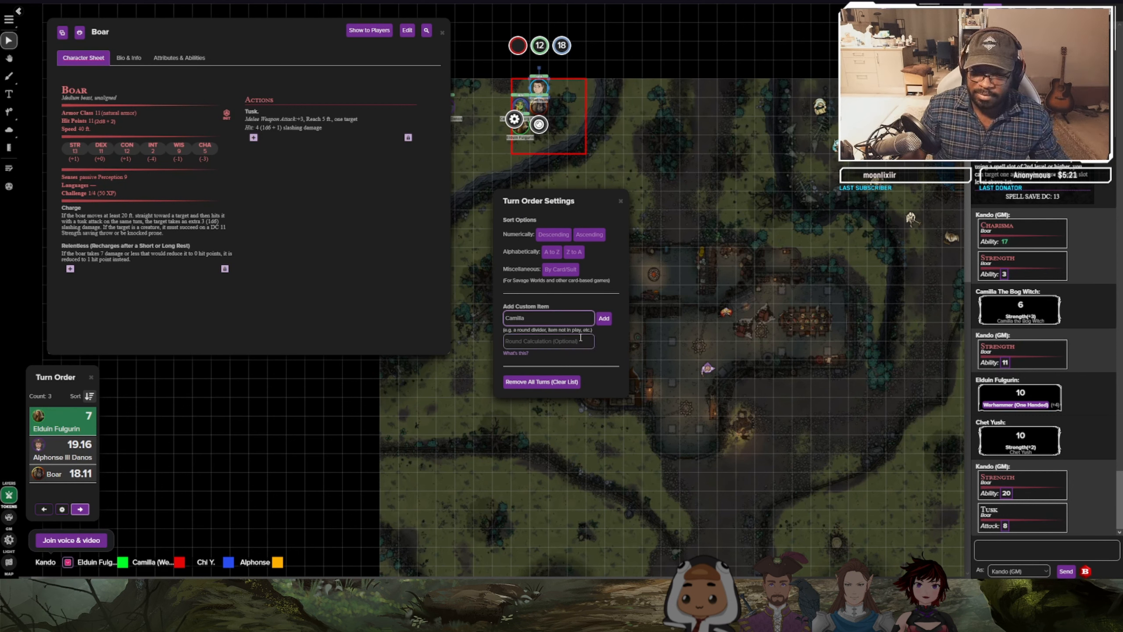
pyautogui.write('14')
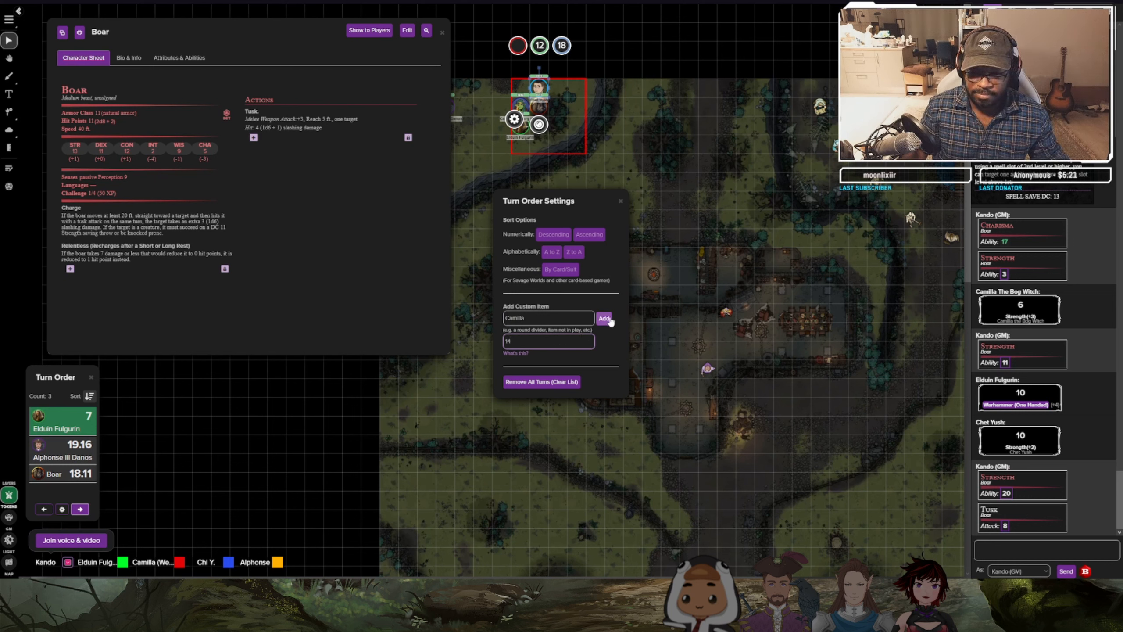
pyautogui.click(604, 318)
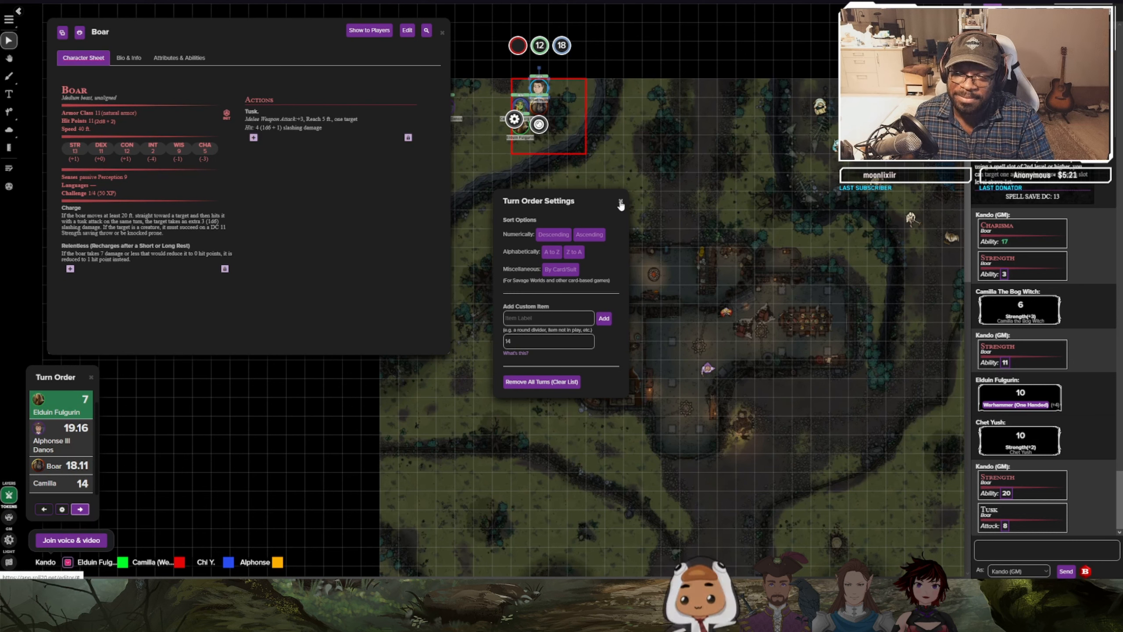
pyautogui.click(620, 201)
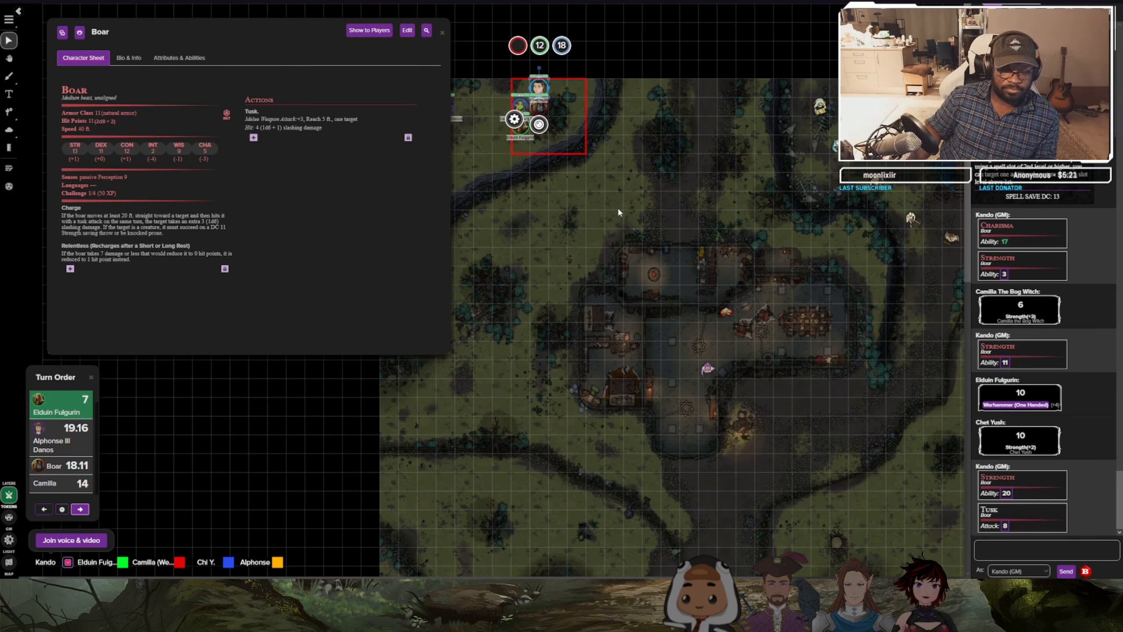
# Advance the turn order twice so Camilla's turn comes up.
pyautogui.click(80, 509)
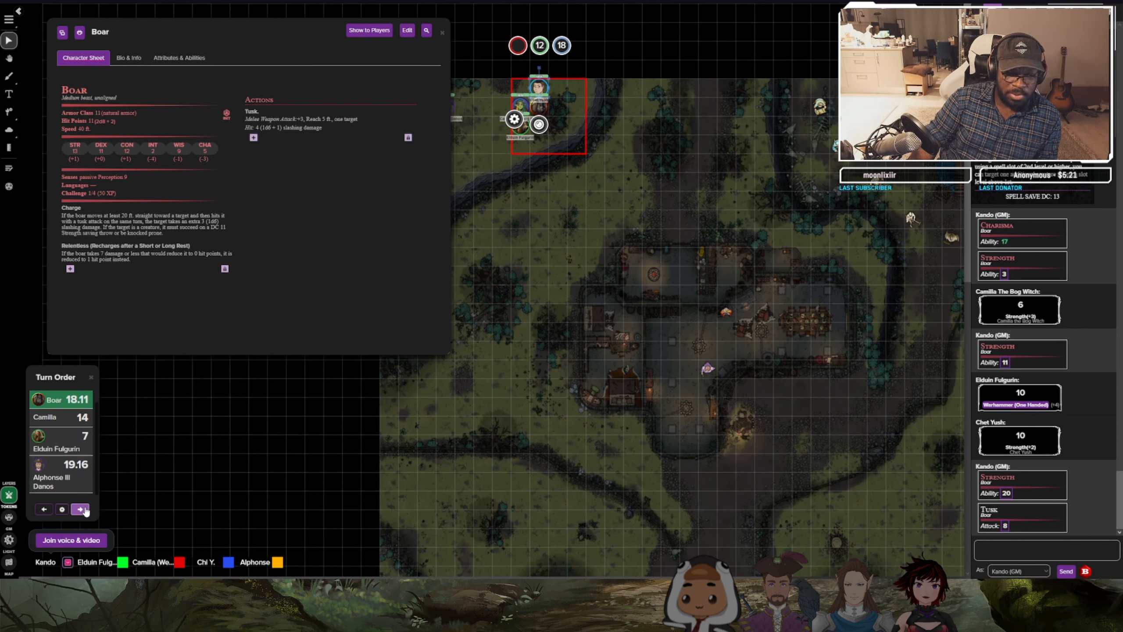
pyautogui.click(80, 509)
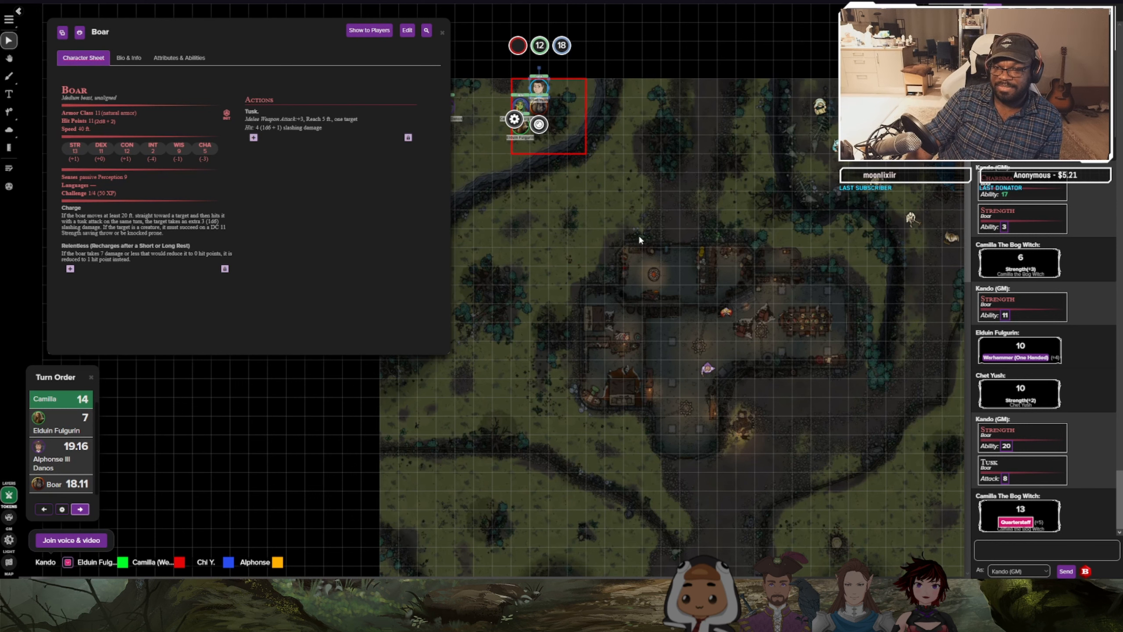
pyautogui.moveTo(497, 60)
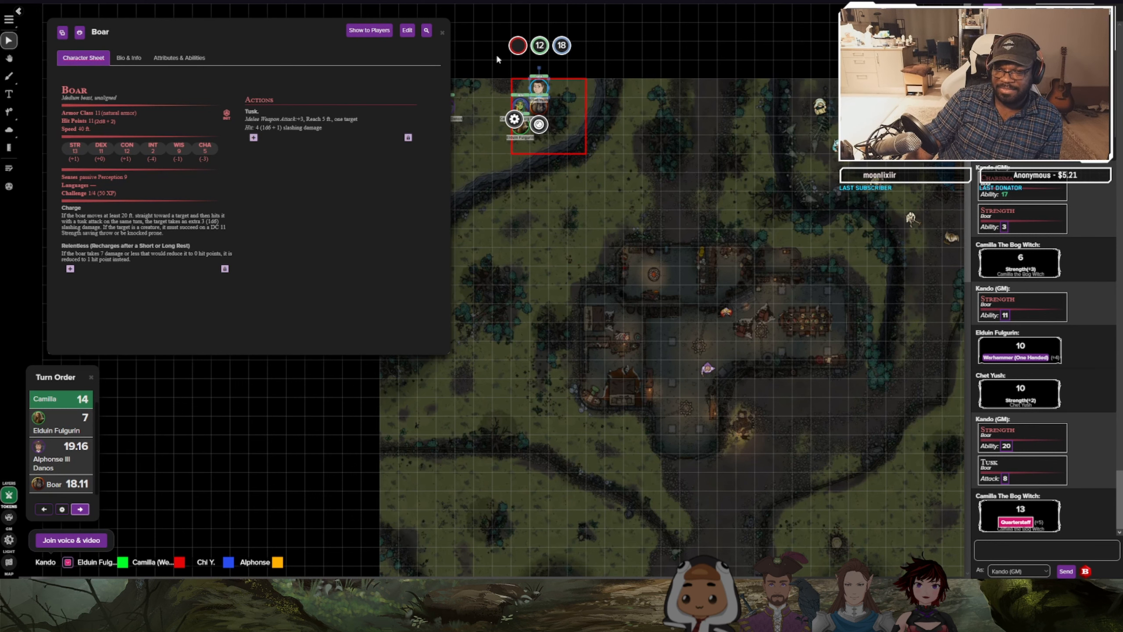
pyautogui.click(442, 33)
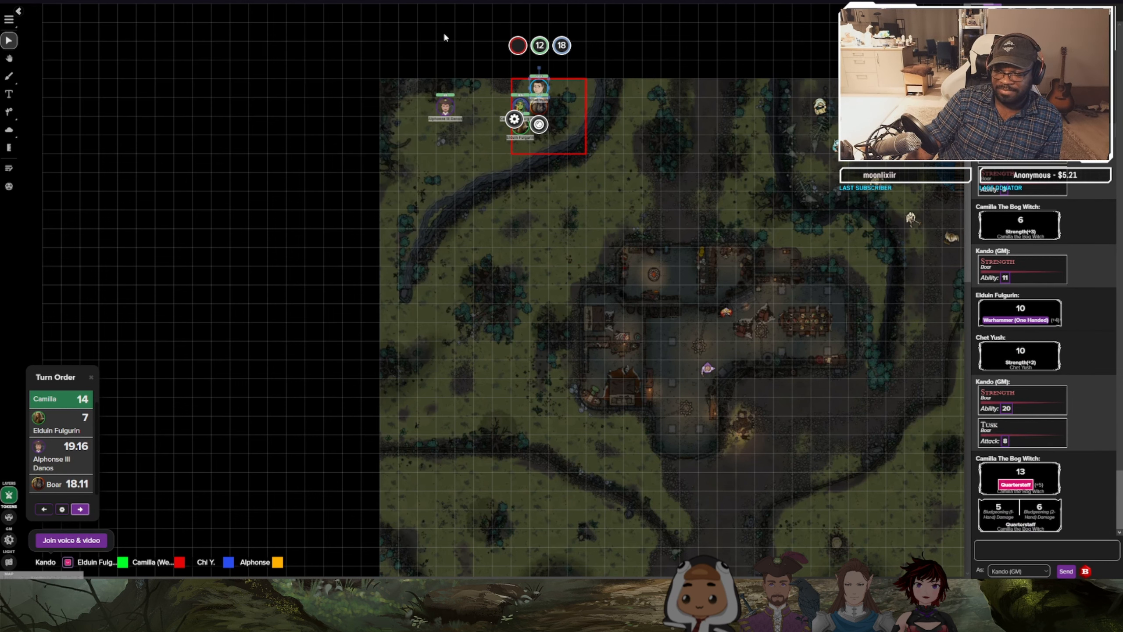
pyautogui.moveTo(500, 308)
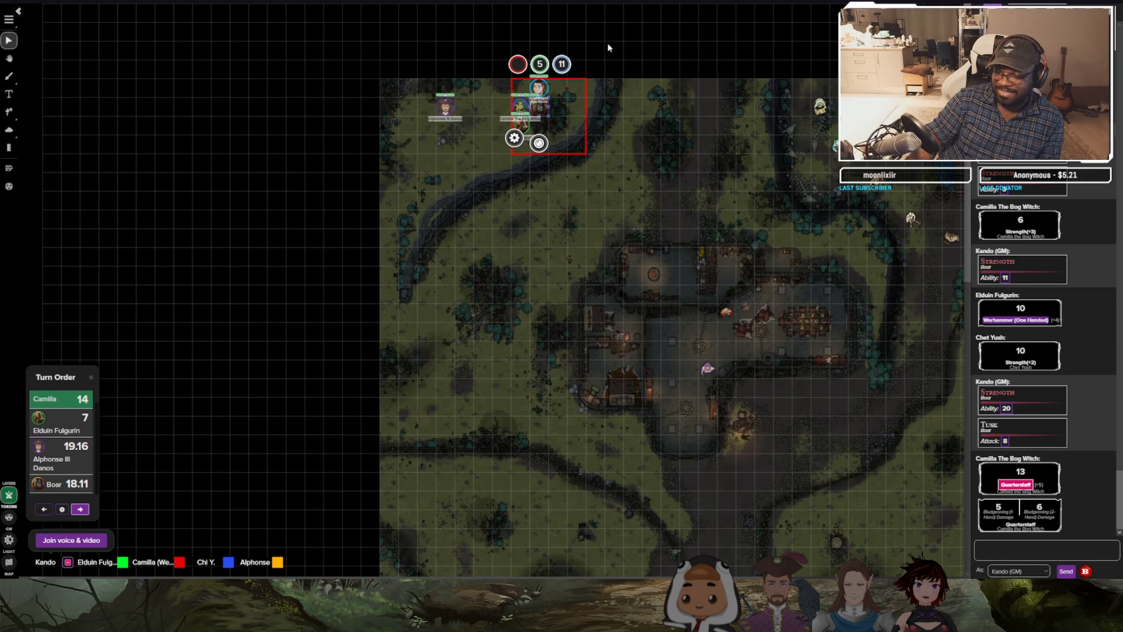
pyautogui.click(444, 108)
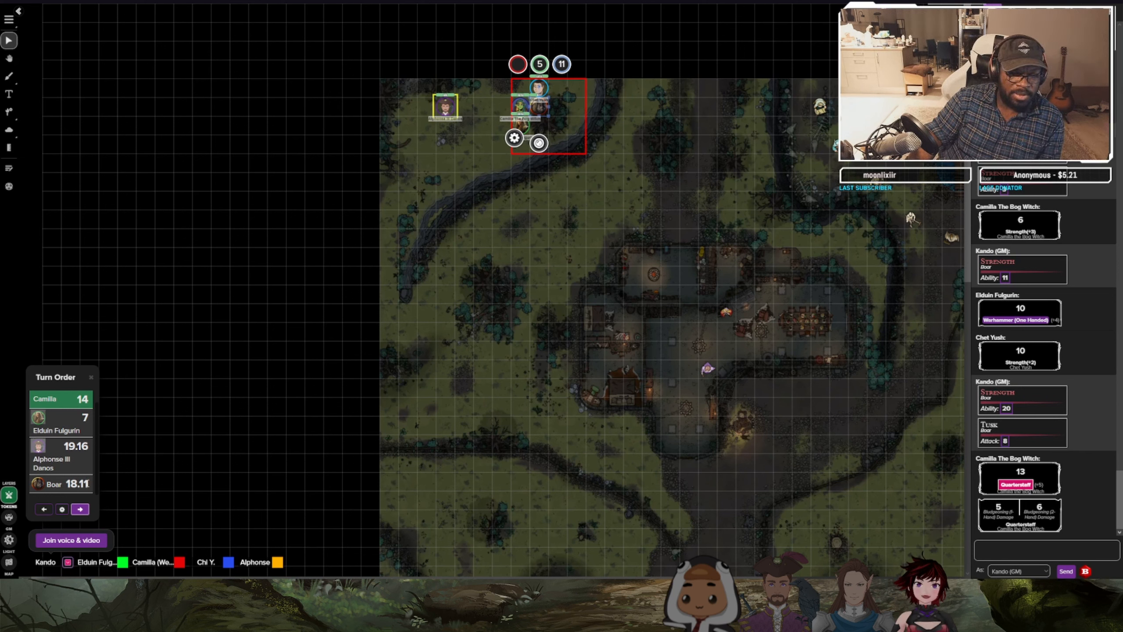
# Advance the turn order from Camilla to Elduin Fulgurin.
pyautogui.click(80, 509)
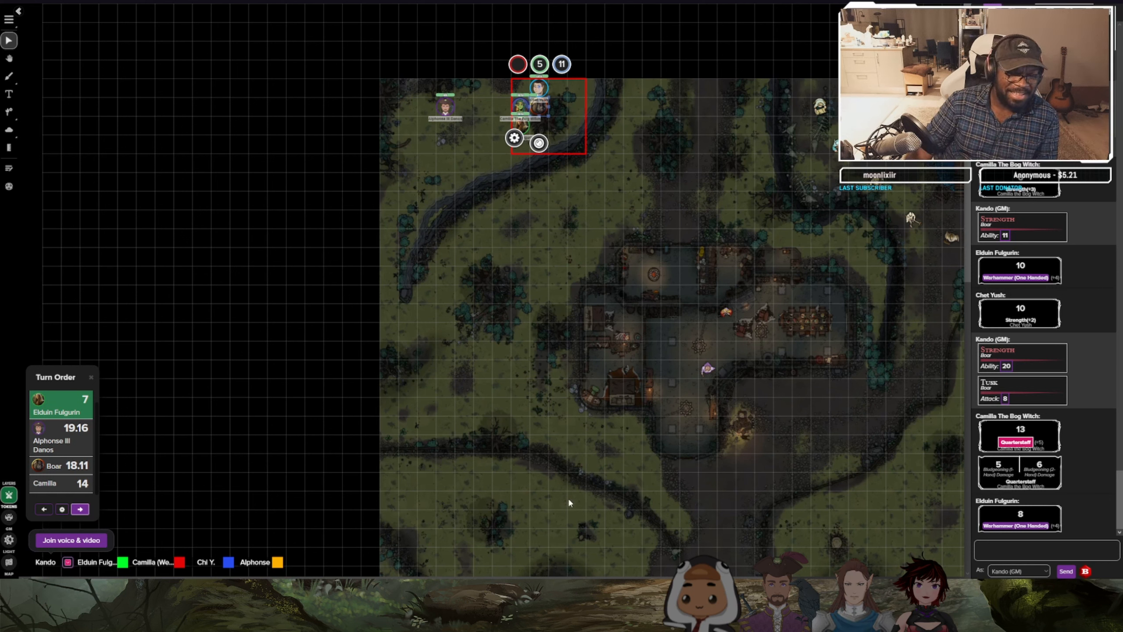
pyautogui.moveTo(161, 482)
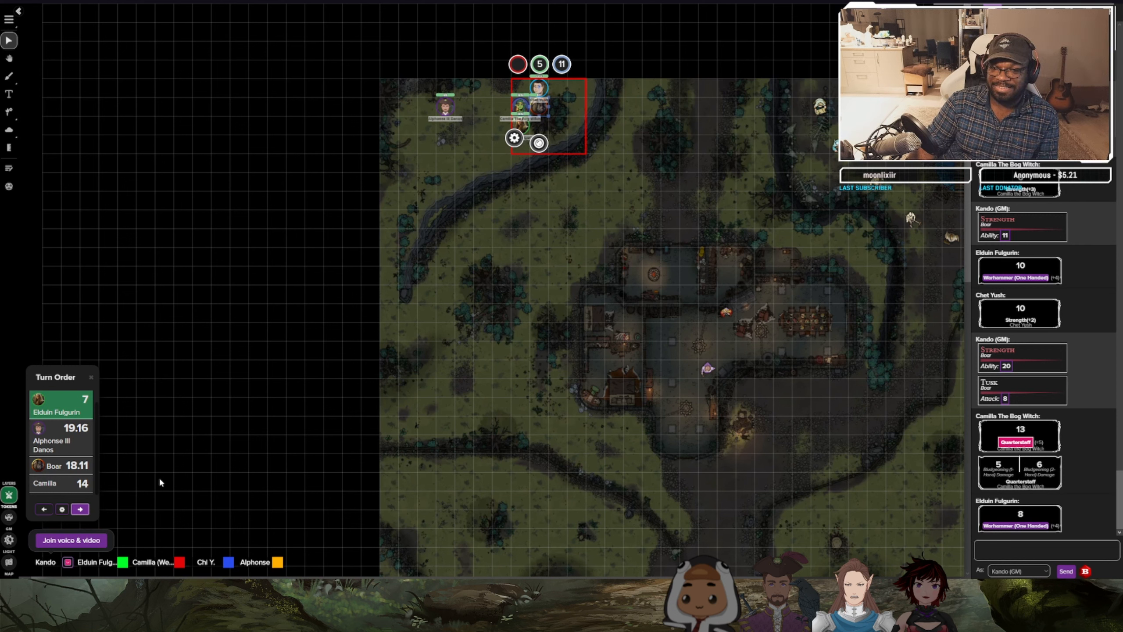
pyautogui.moveTo(157, 487)
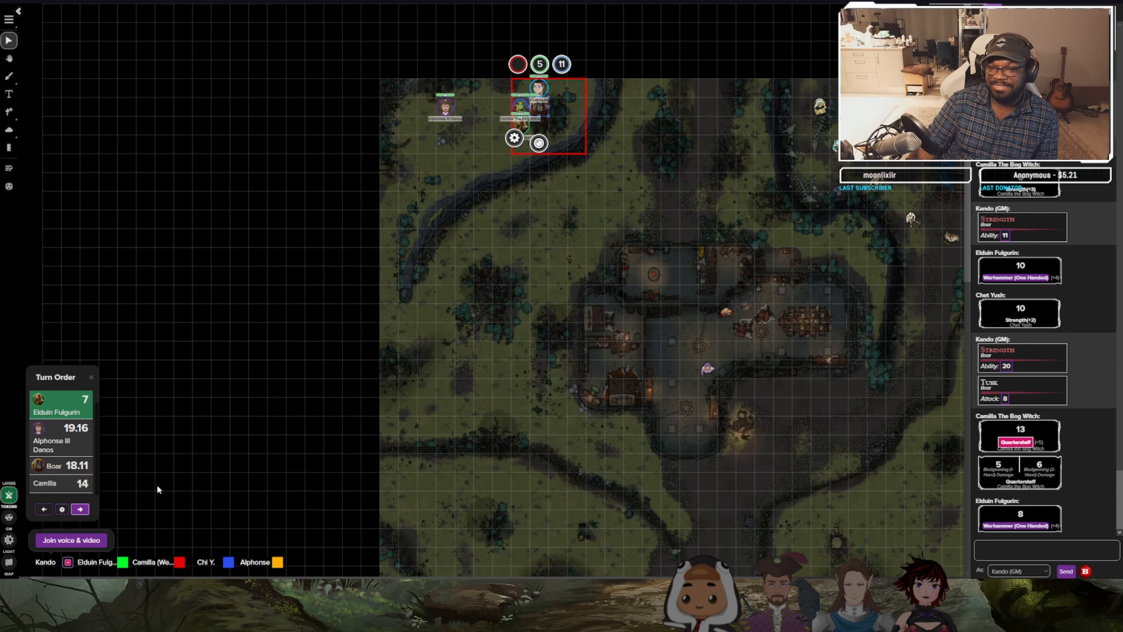
pyautogui.click(80, 509)
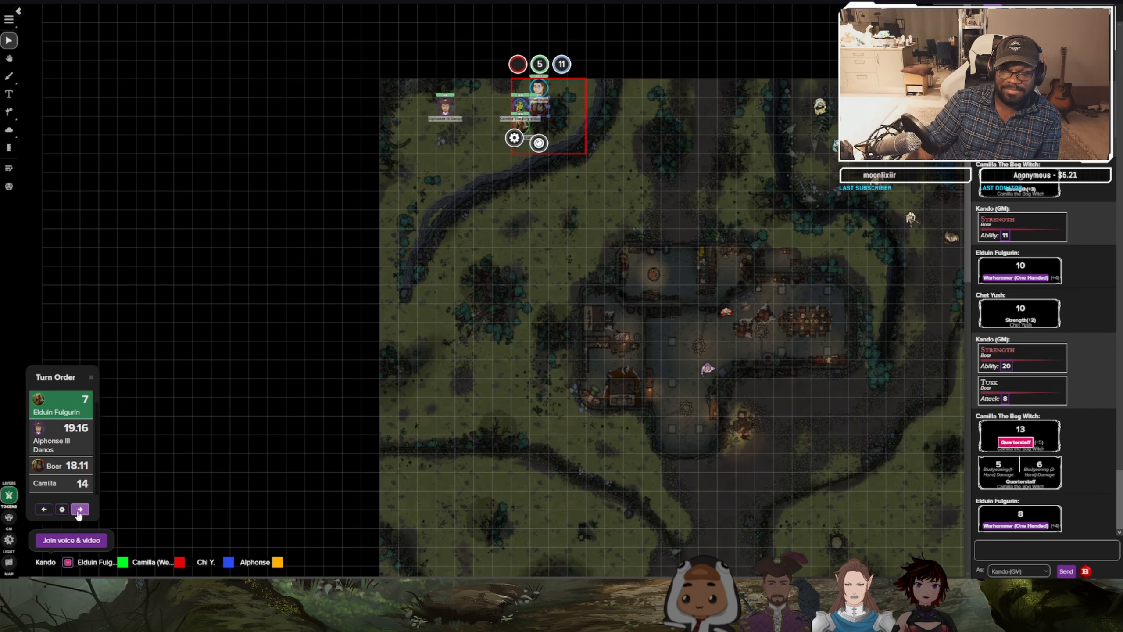
# Advance to Alphonse III Danos's turn and bring up the Turn Order settings.
pyautogui.click(80, 509)
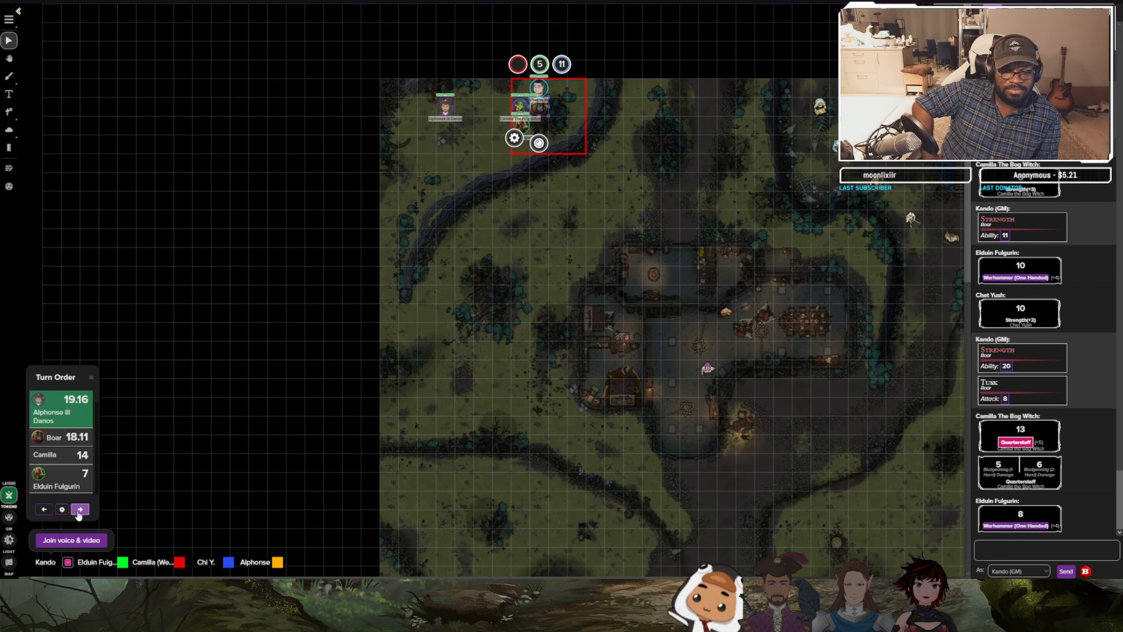
pyautogui.click(79, 509)
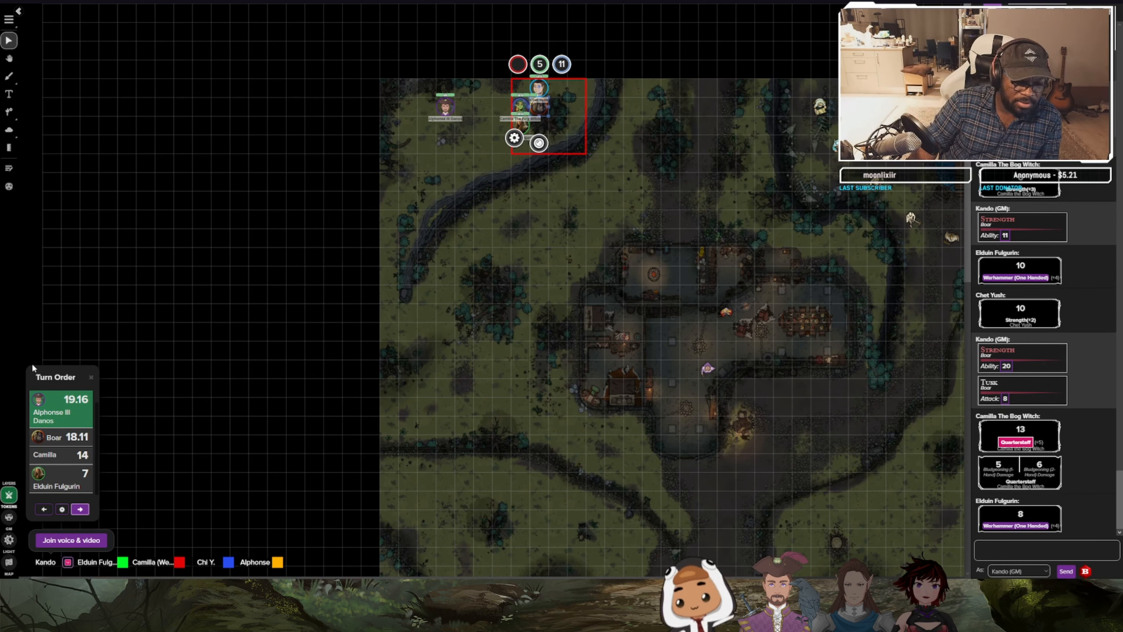
pyautogui.click(62, 509)
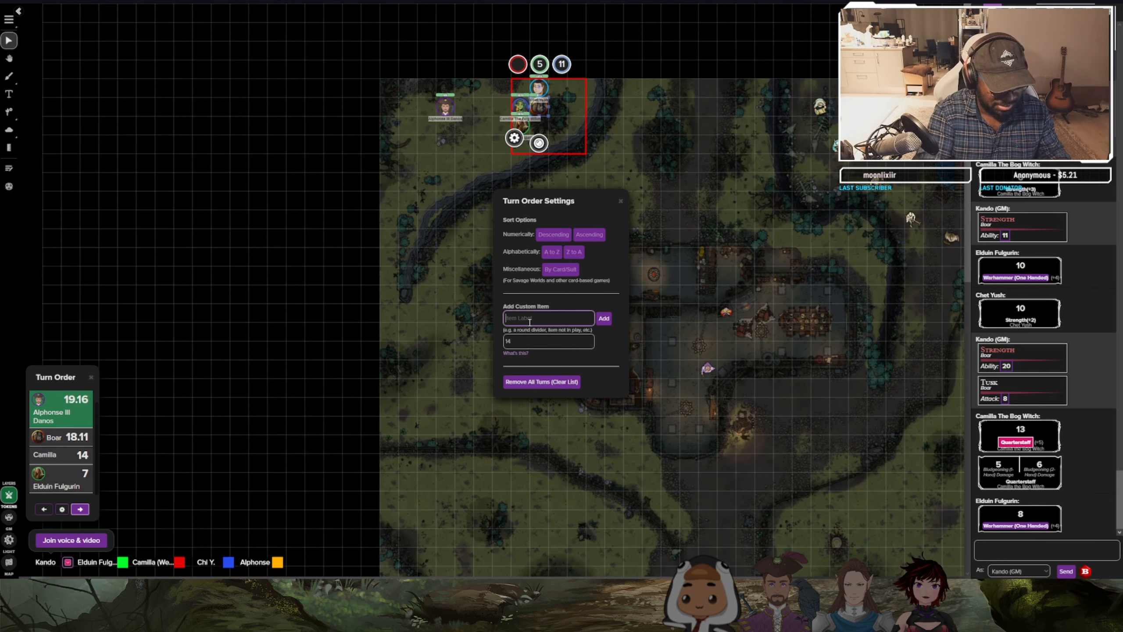
# Add Chet as a custom turn-order entry and advance until Chet leads the order.
pyautogui.write('Chet')
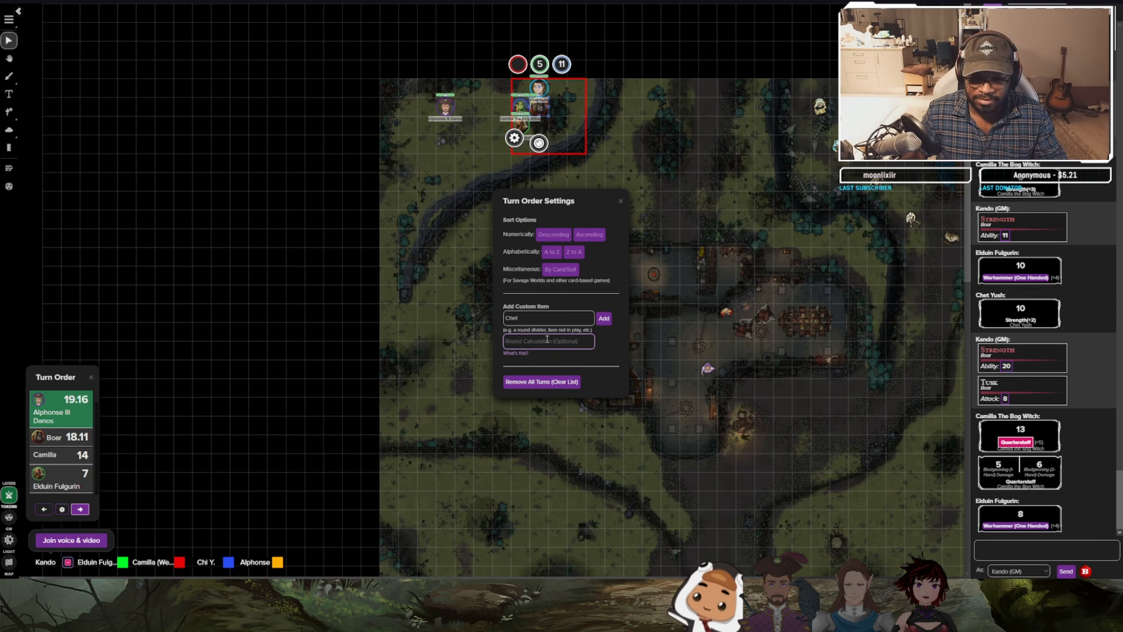
pyautogui.write('5')
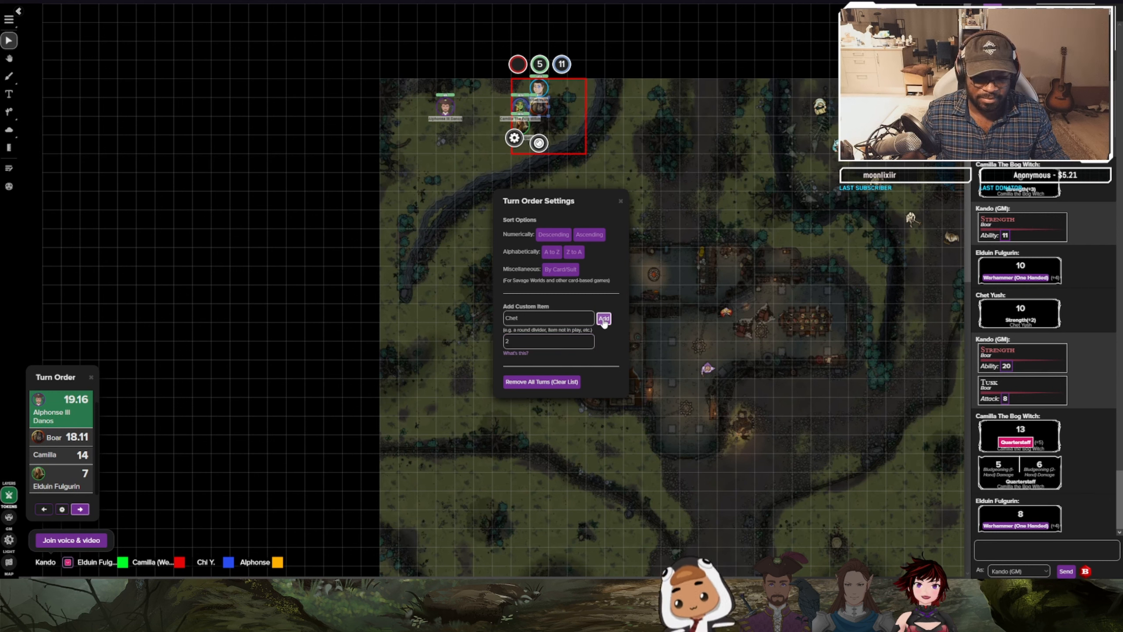
pyautogui.click(603, 317)
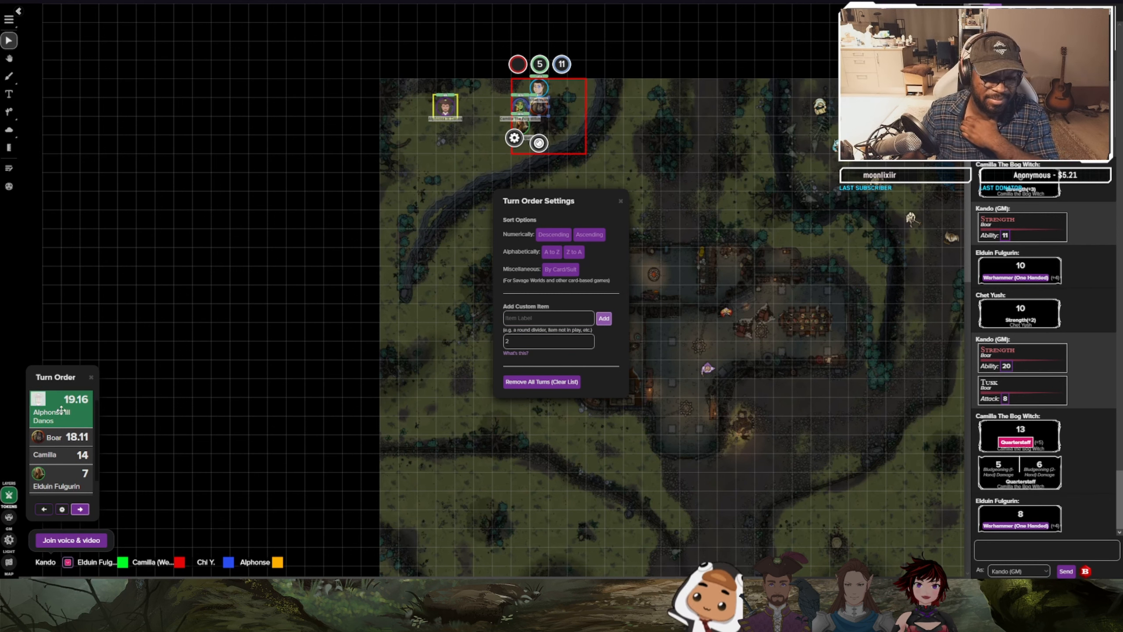
pyautogui.click(79, 509)
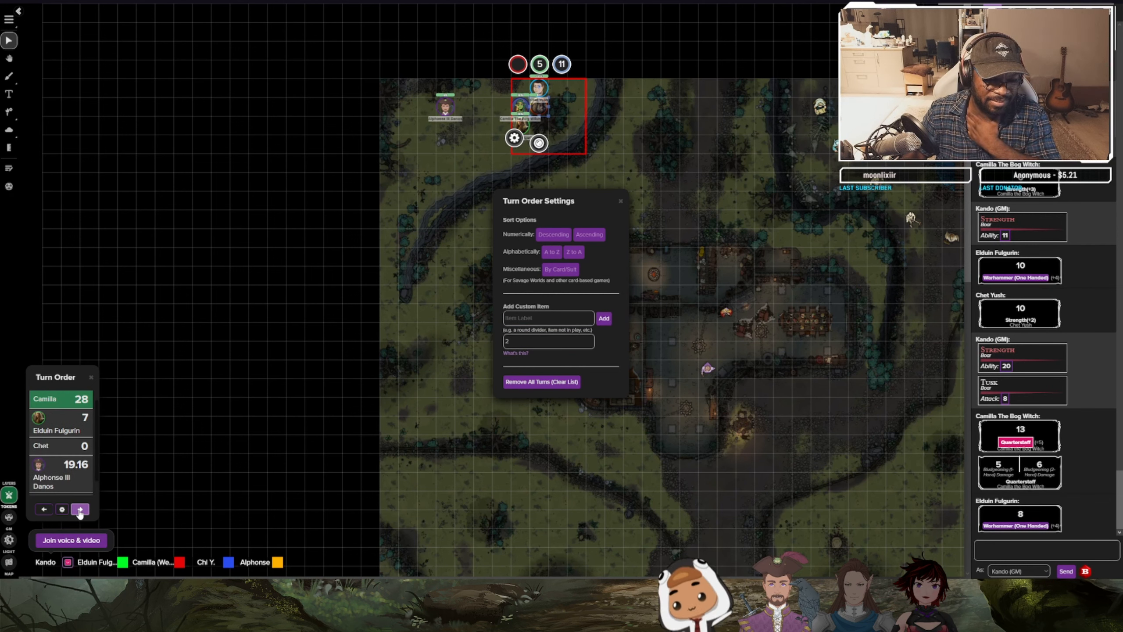
pyautogui.click(80, 509)
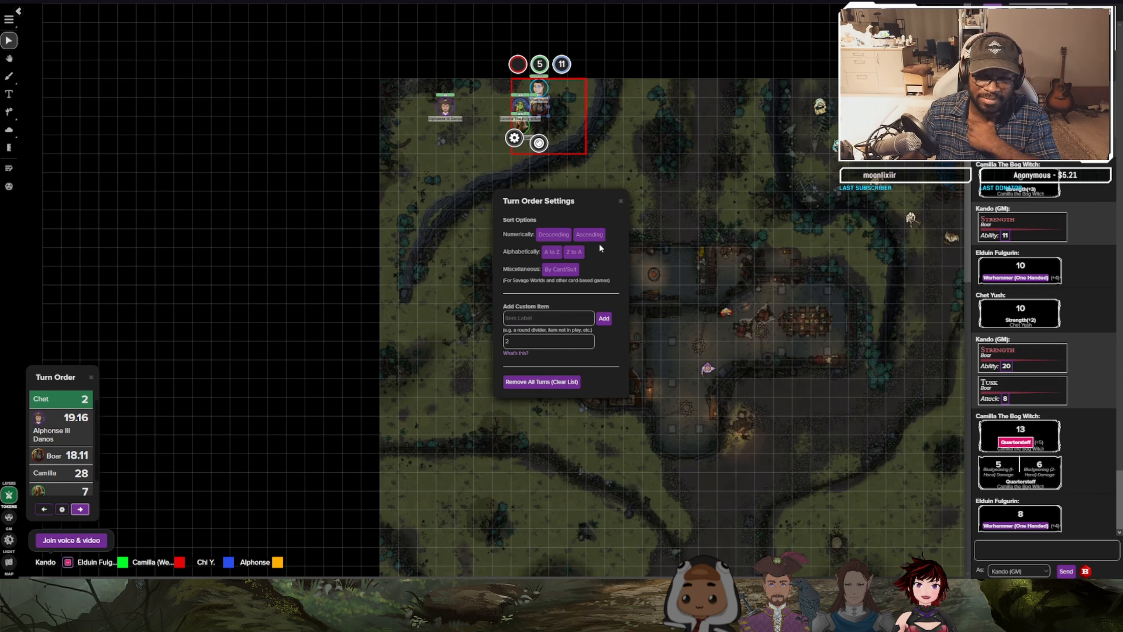
pyautogui.click(619, 201)
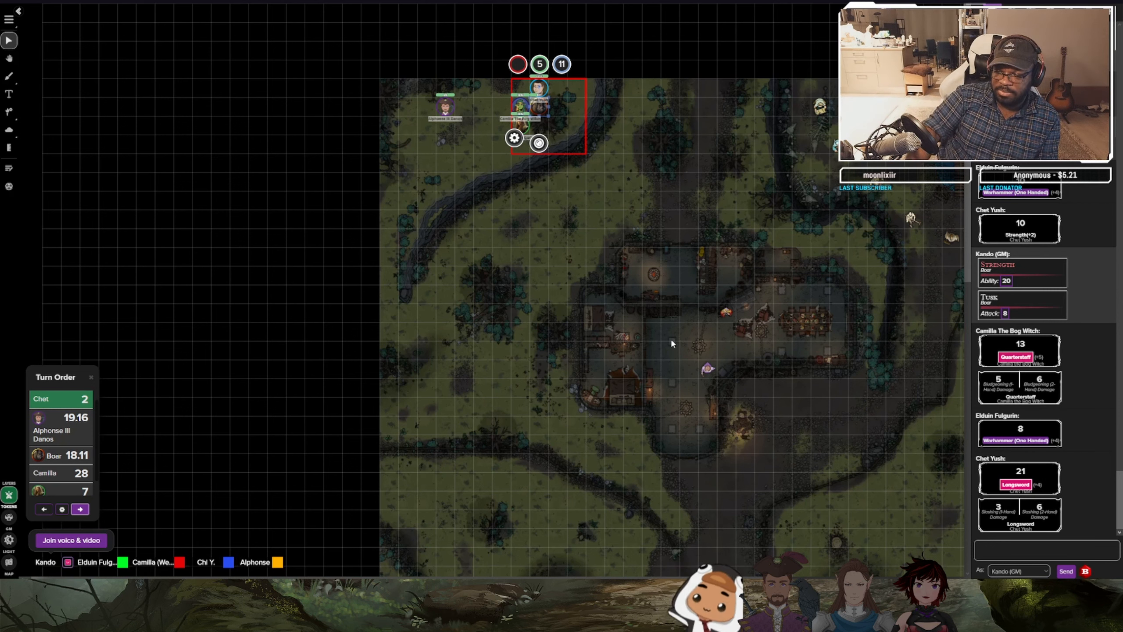
pyautogui.click(539, 65)
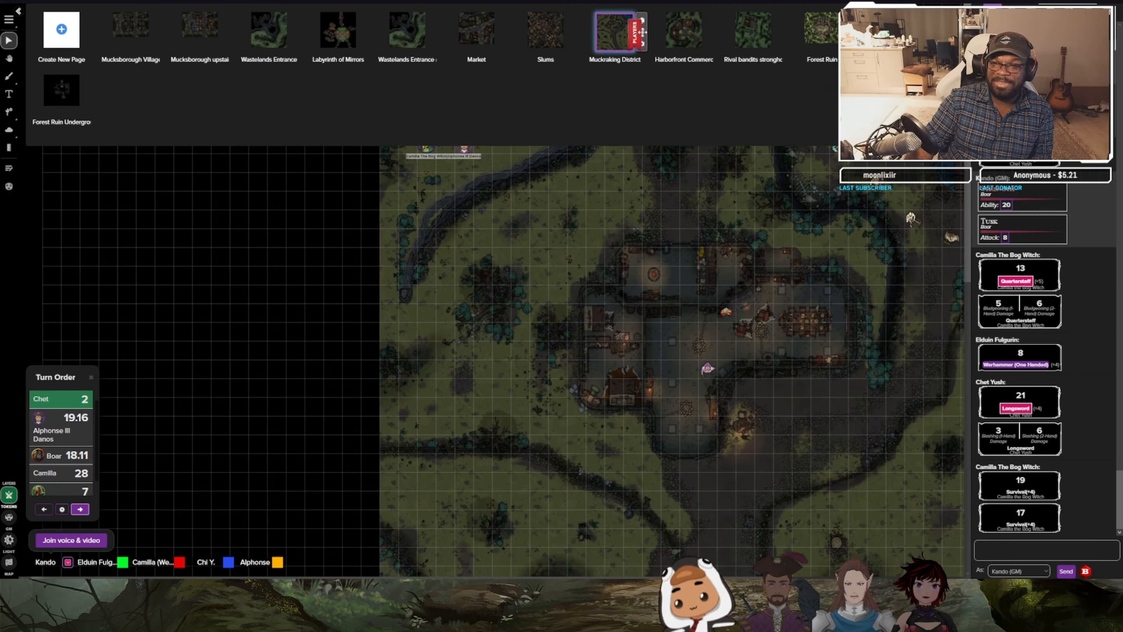
# Send the players to the Harborfront Commerce map and switch to it.
pyautogui.click(682, 30)
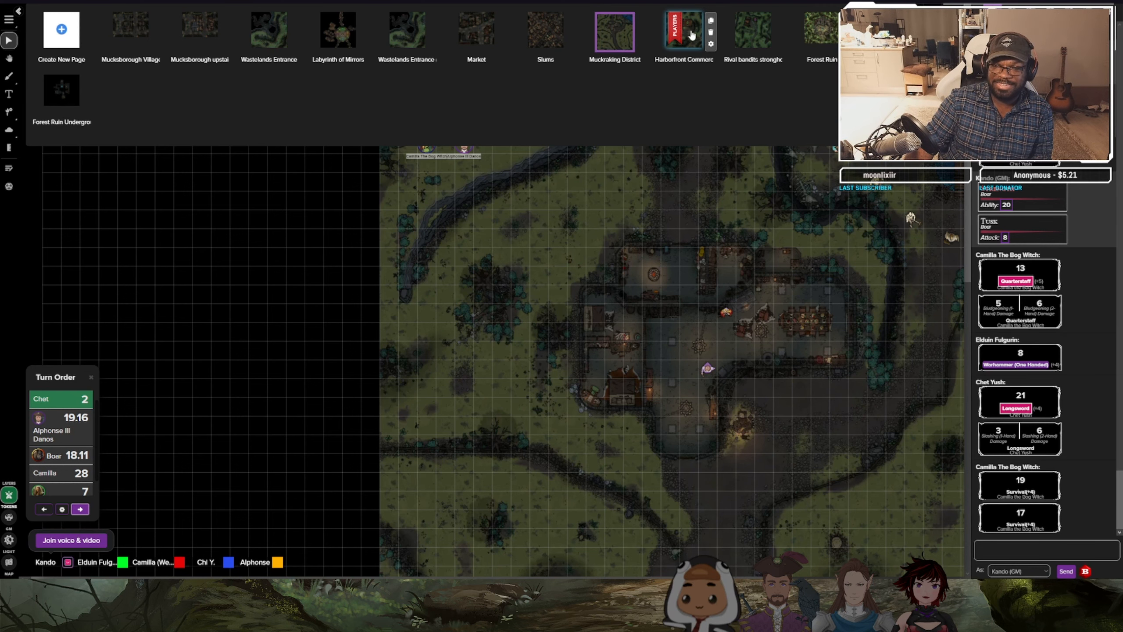
pyautogui.click(683, 30)
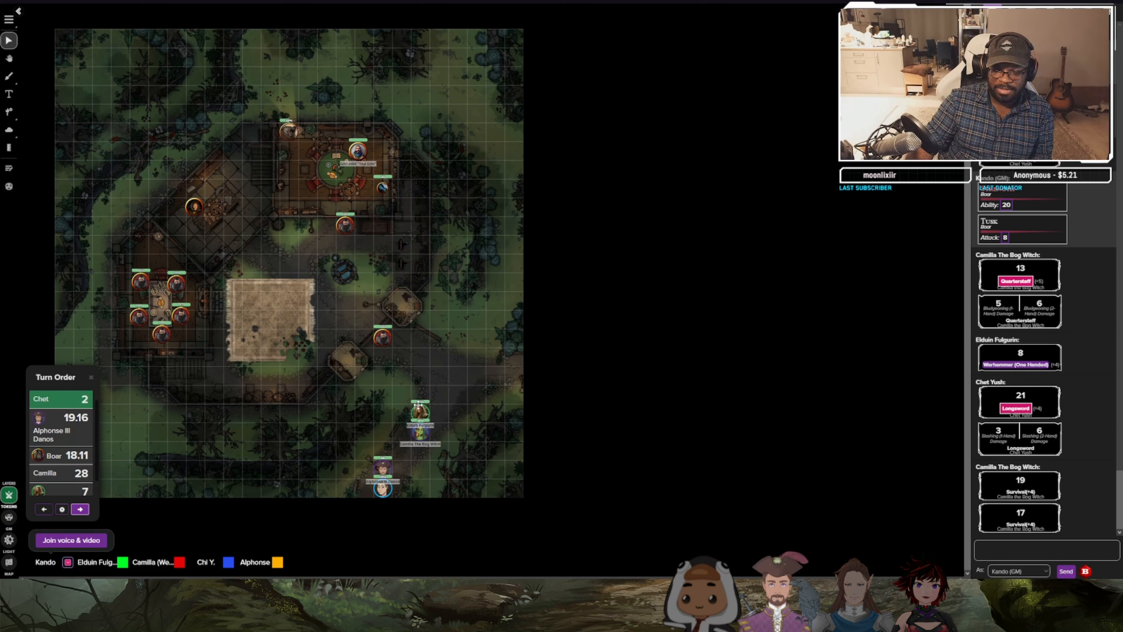
pyautogui.moveTo(493, 249)
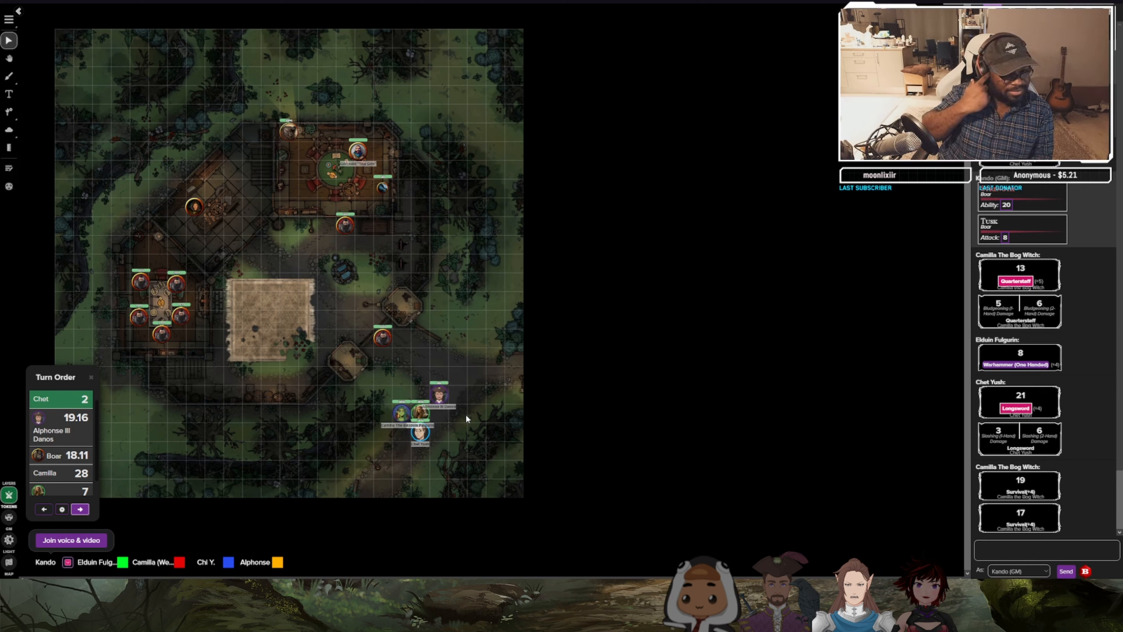
# Move a party token just north of the group on the road below the square.
pyautogui.moveTo(439, 398); pyautogui.dragTo(439, 356)
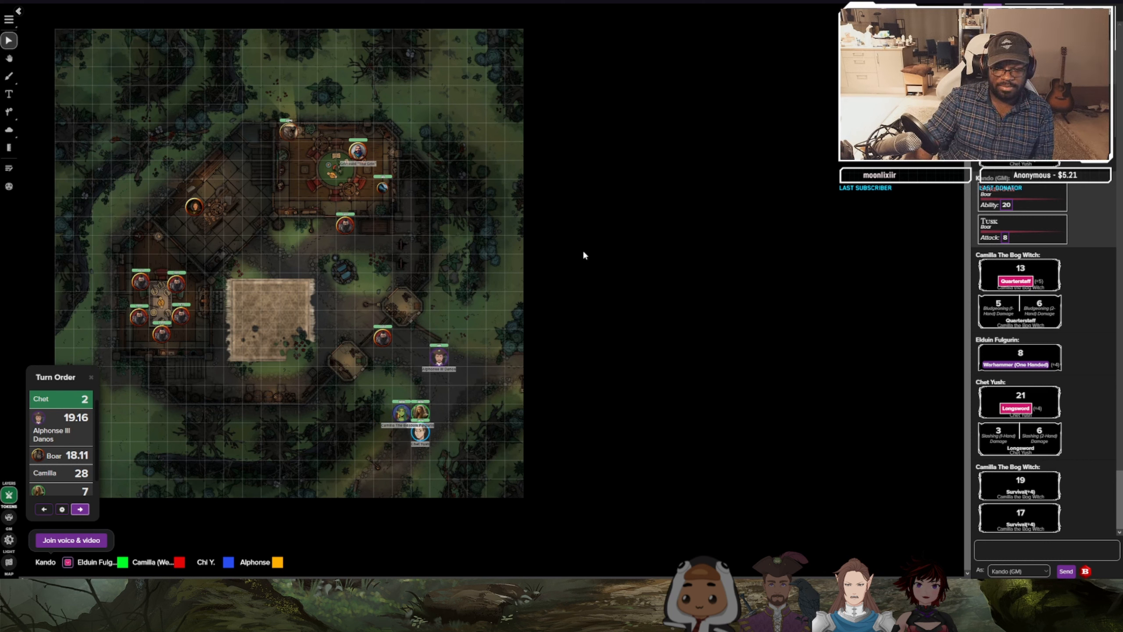